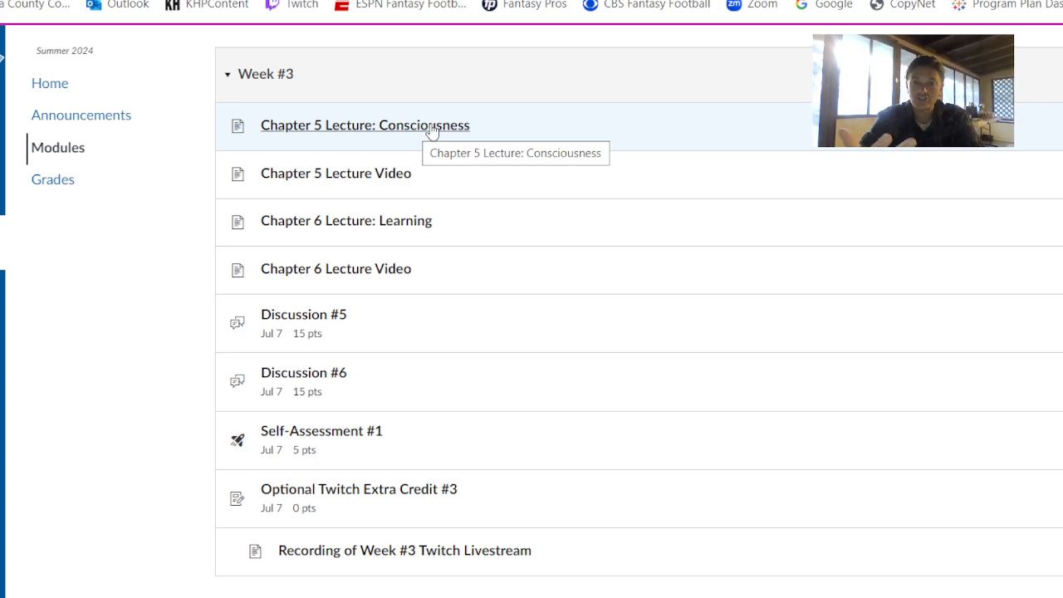
pyautogui.moveTo(345, 221)
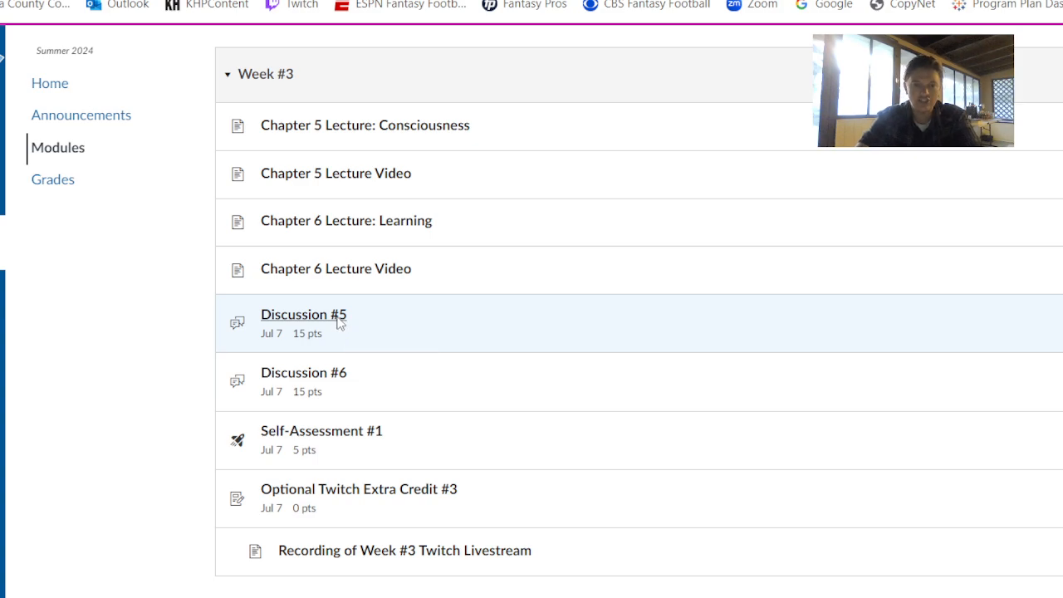
# Step: View Discussion #5's instructions, embedded video and Dream Article prompt questions
pyautogui.click(303, 314)
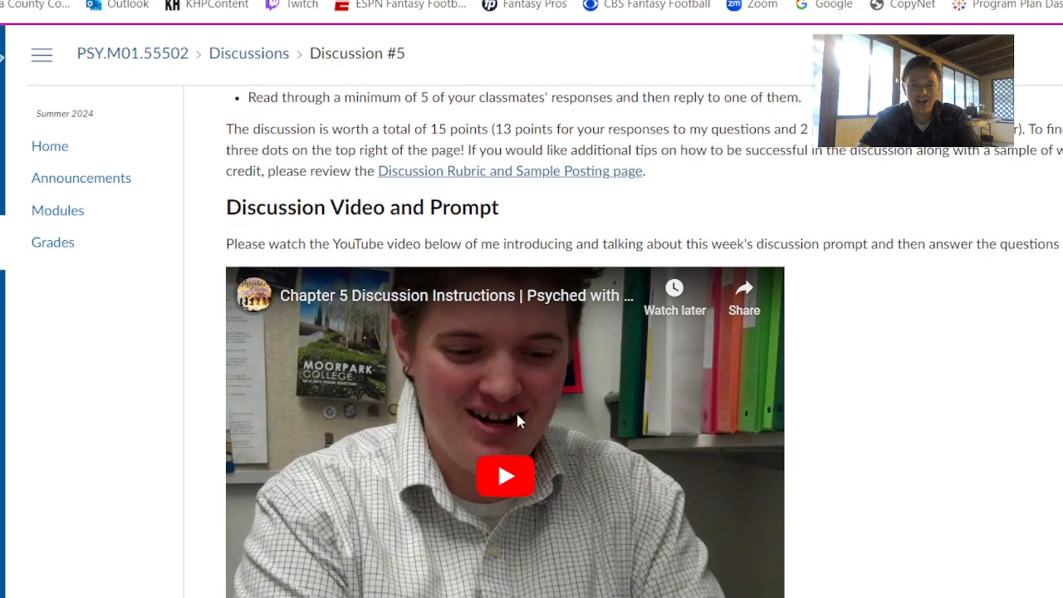
pyautogui.scroll(-3)
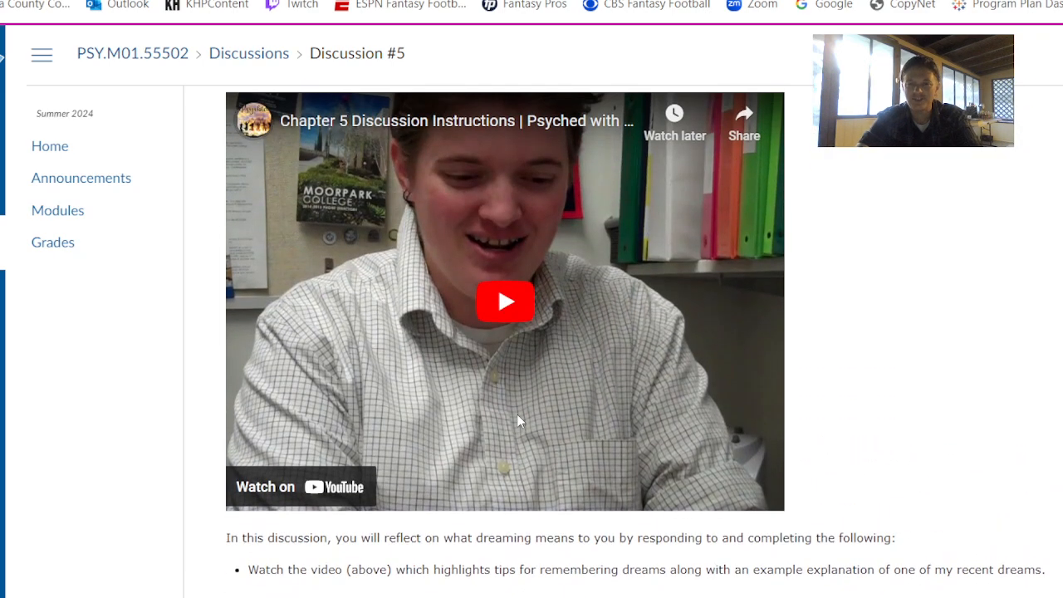
pyautogui.scroll(-3)
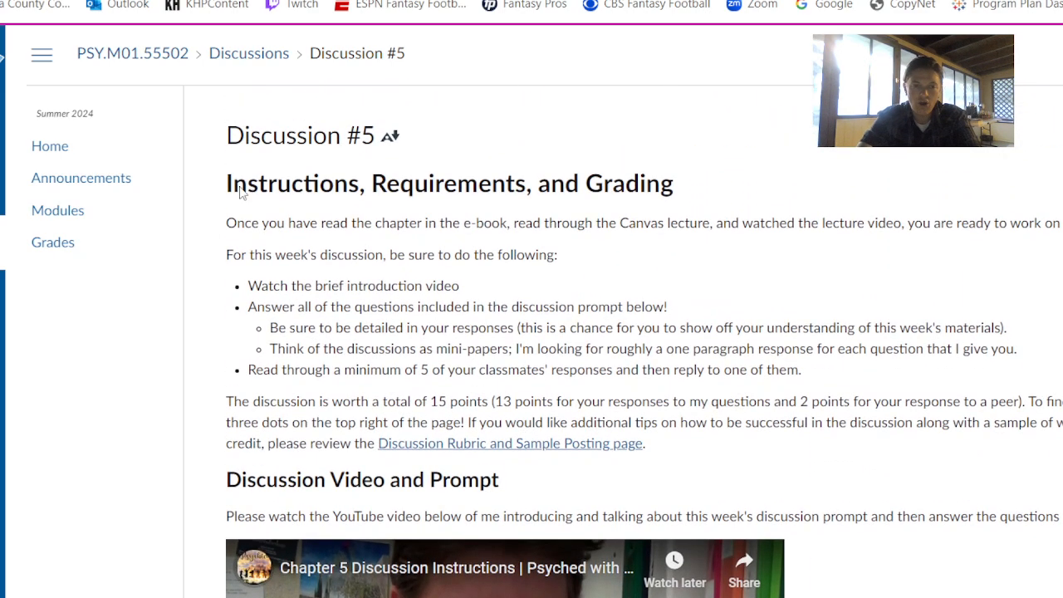
pyautogui.moveTo(488, 406)
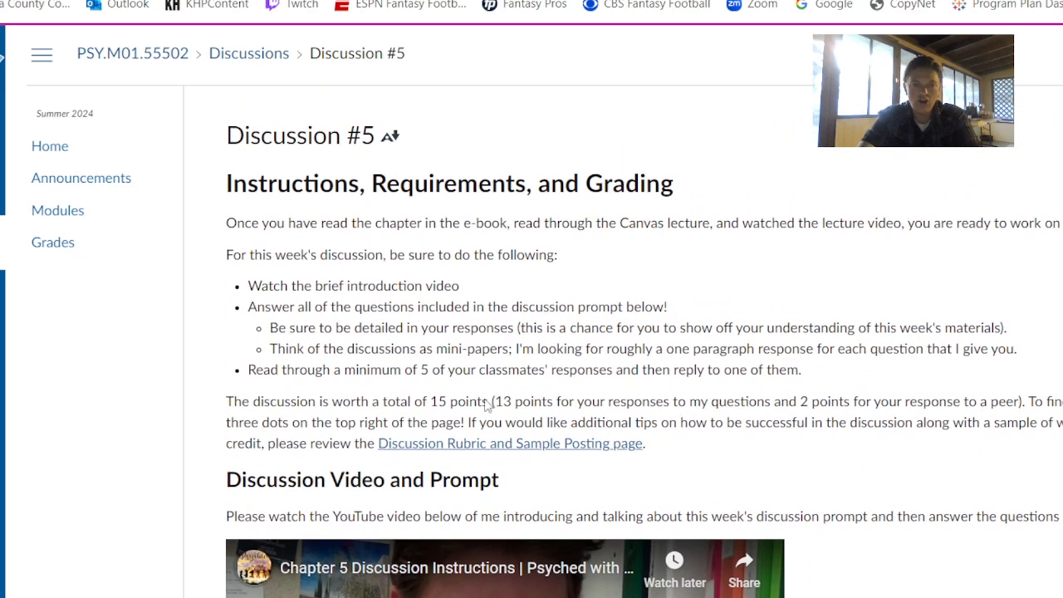
pyautogui.scroll(-3)
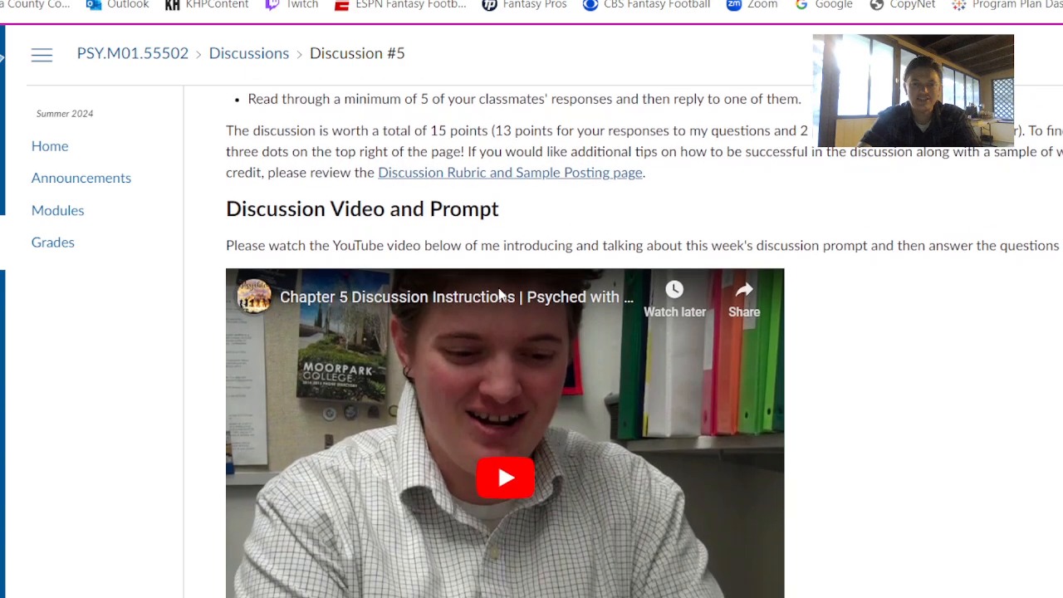
pyautogui.scroll(-3)
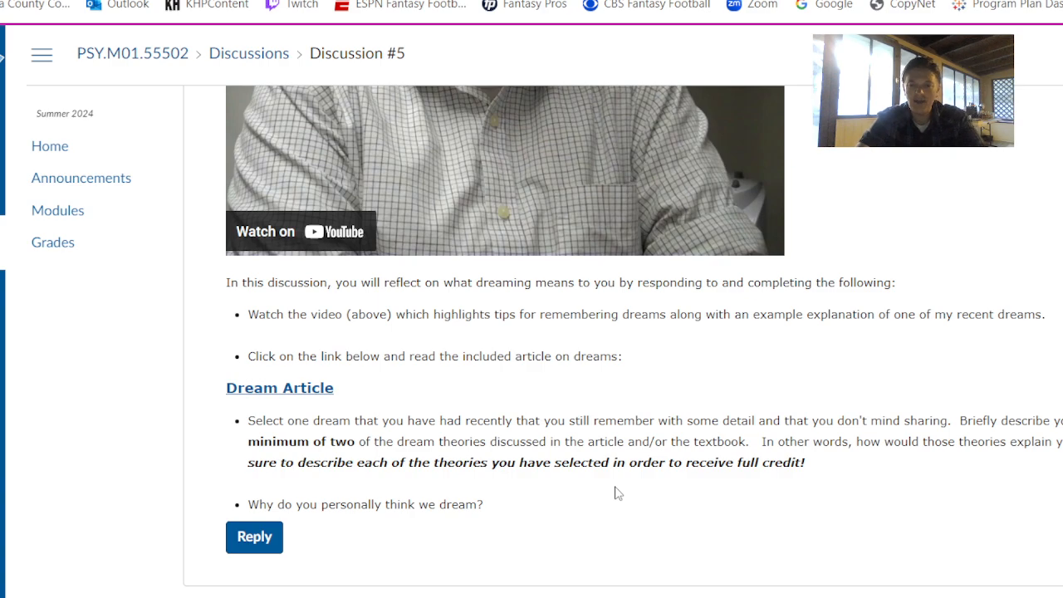
pyautogui.moveTo(509, 389)
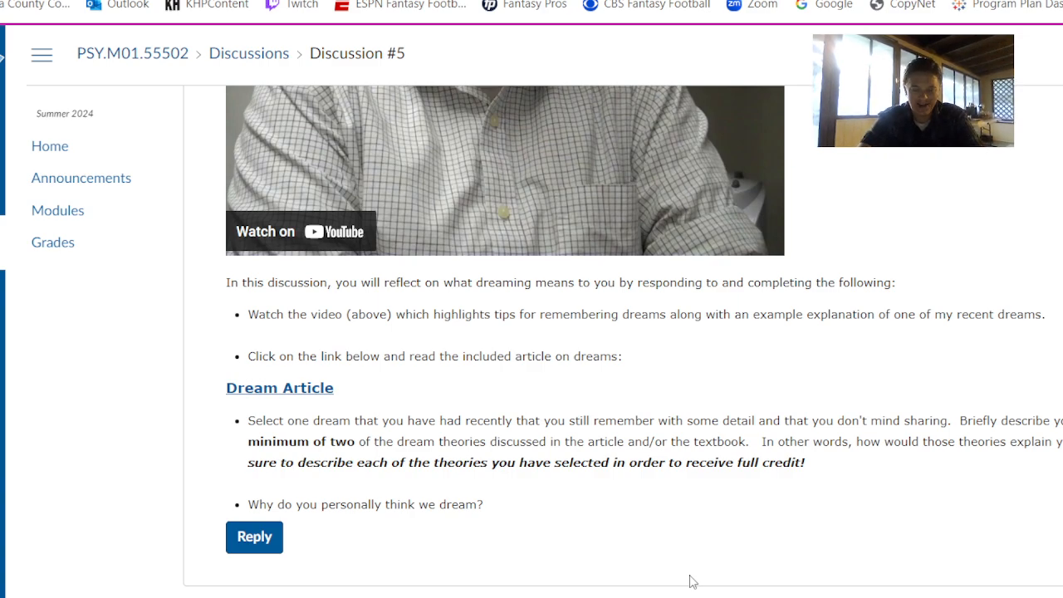
pyautogui.moveTo(764, 509)
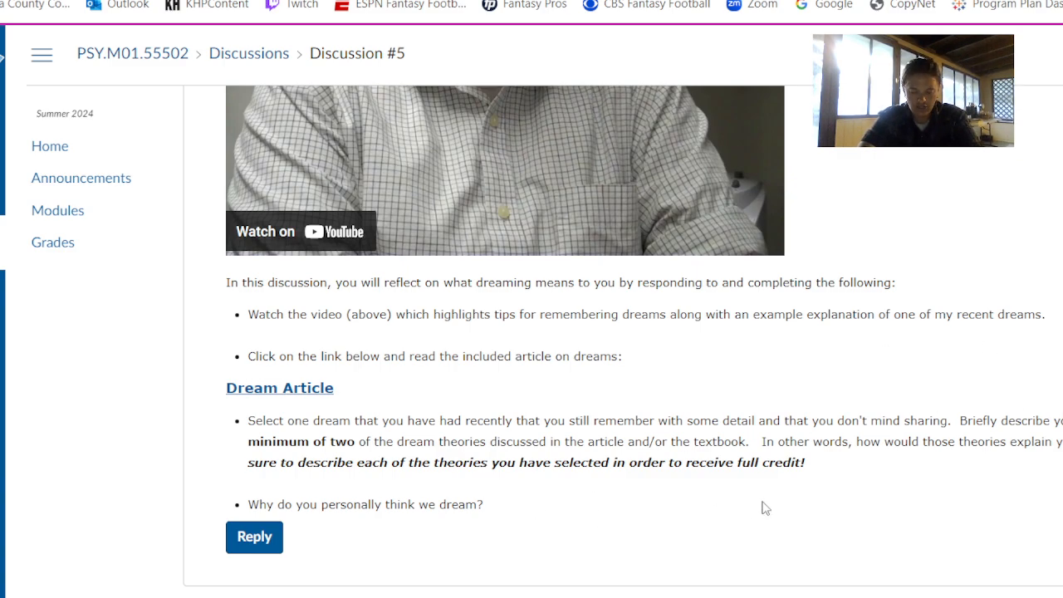
pyautogui.moveTo(764, 253)
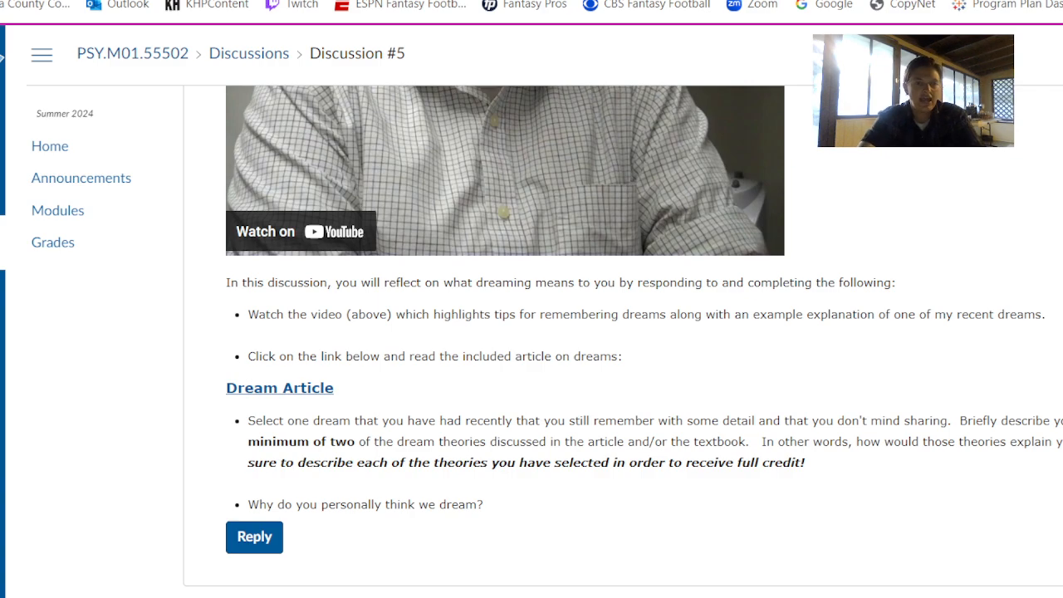
# Step: View Discussion #6's instructions, video and The Office Clip classical conditioning prompts
pyautogui.click(57, 210)
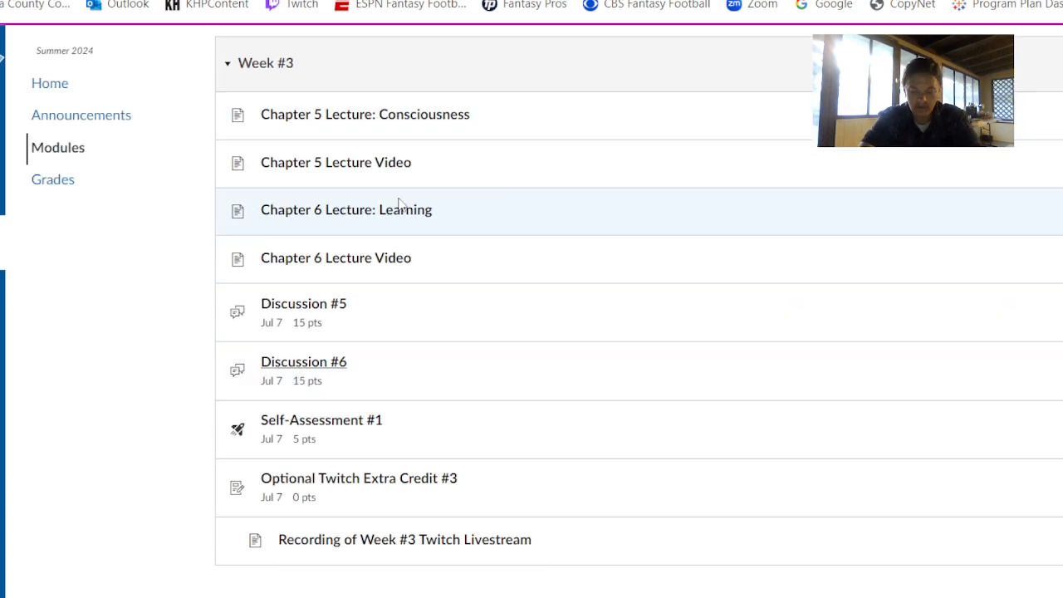
pyautogui.click(302, 362)
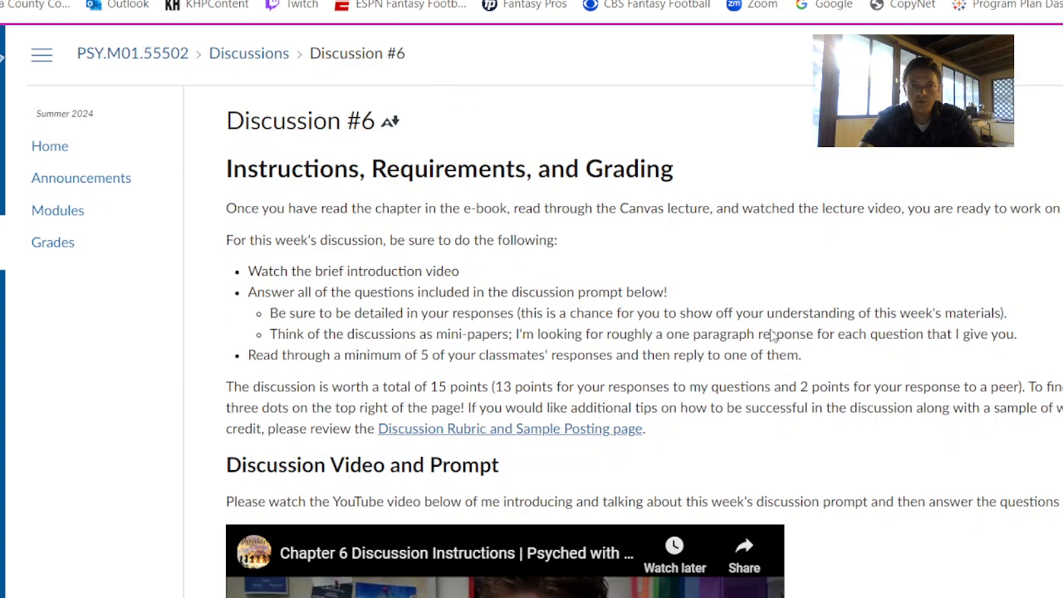
pyautogui.scroll(-3)
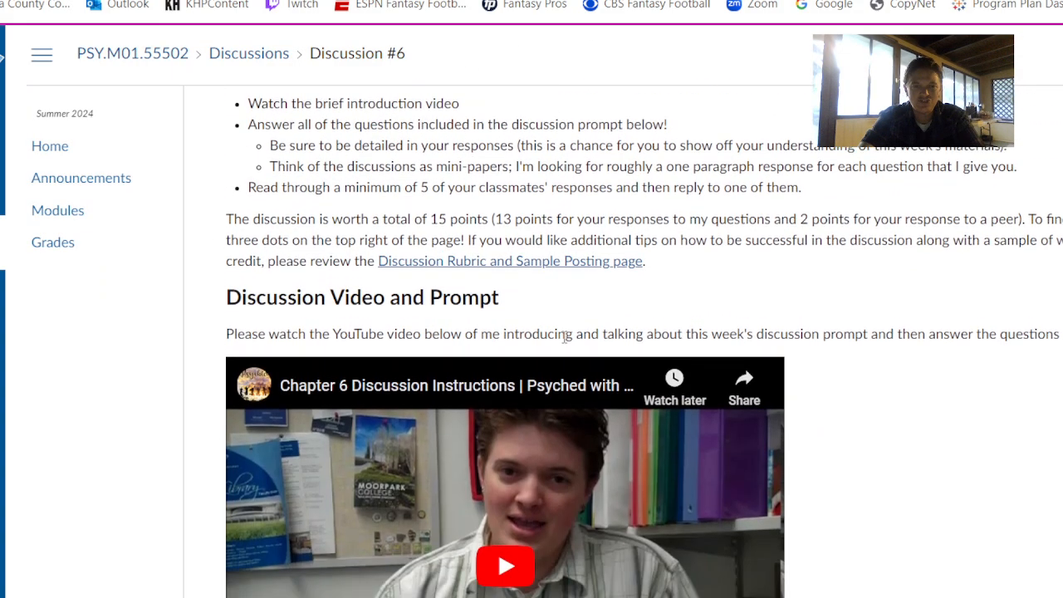
pyautogui.scroll(-3)
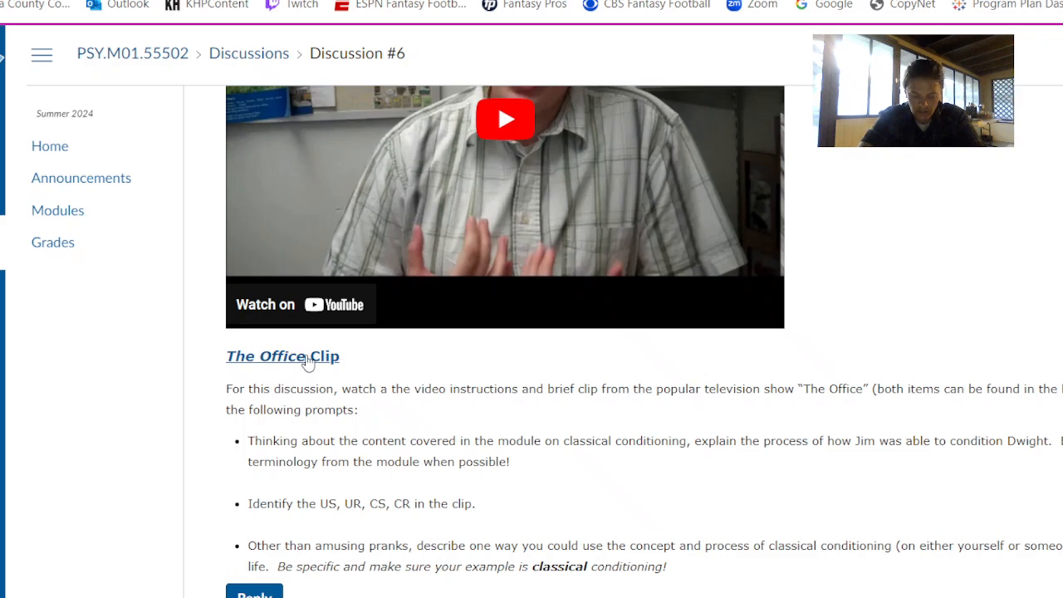
pyautogui.moveTo(282, 355)
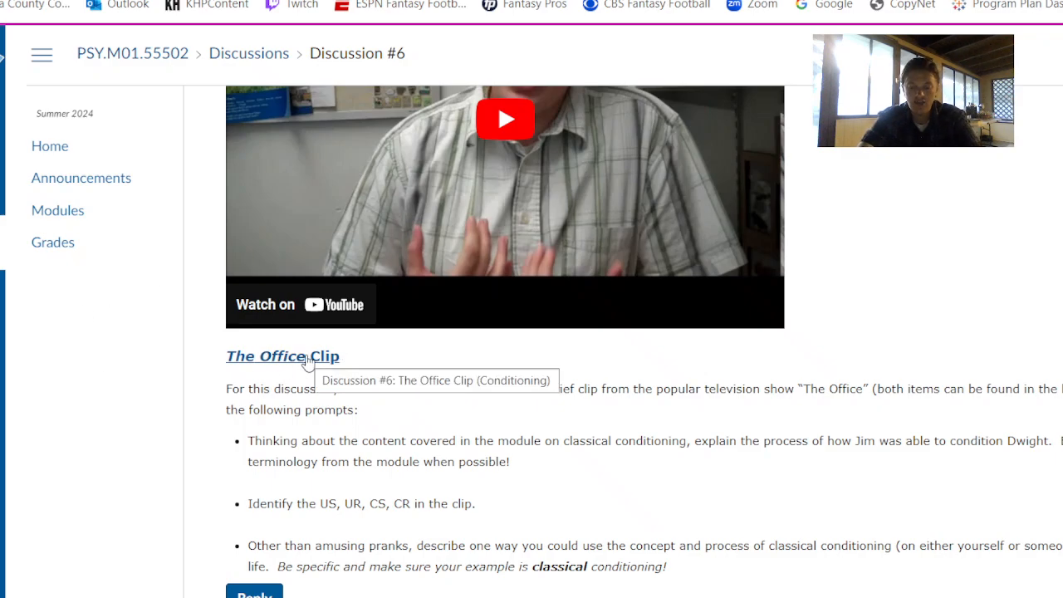
pyautogui.moveTo(359, 415)
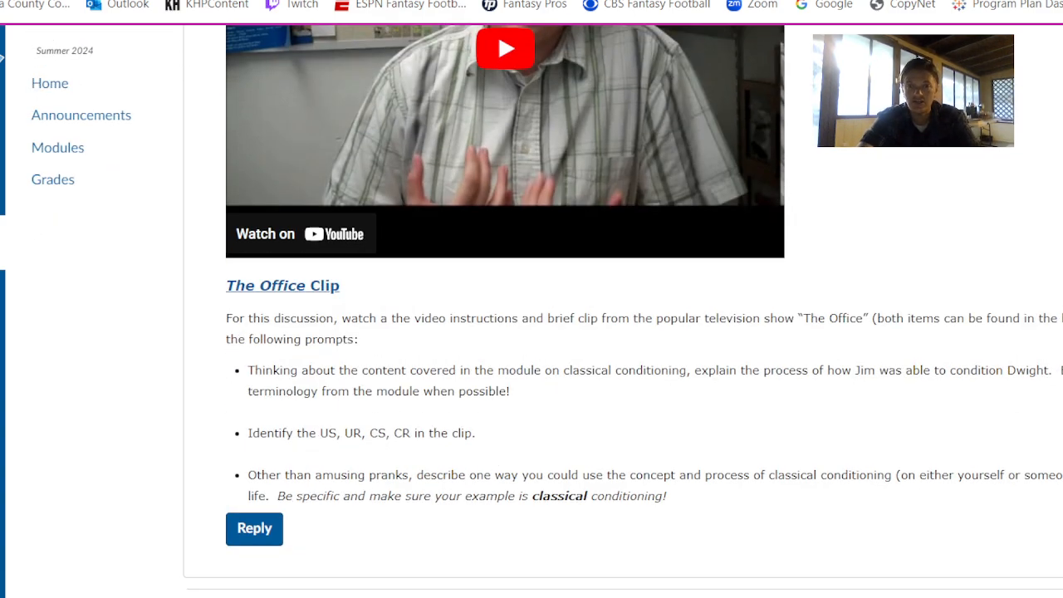
# Step: View Self-Assessment #1 with its due date, points, questions and survey instructions
pyautogui.click(57, 146)
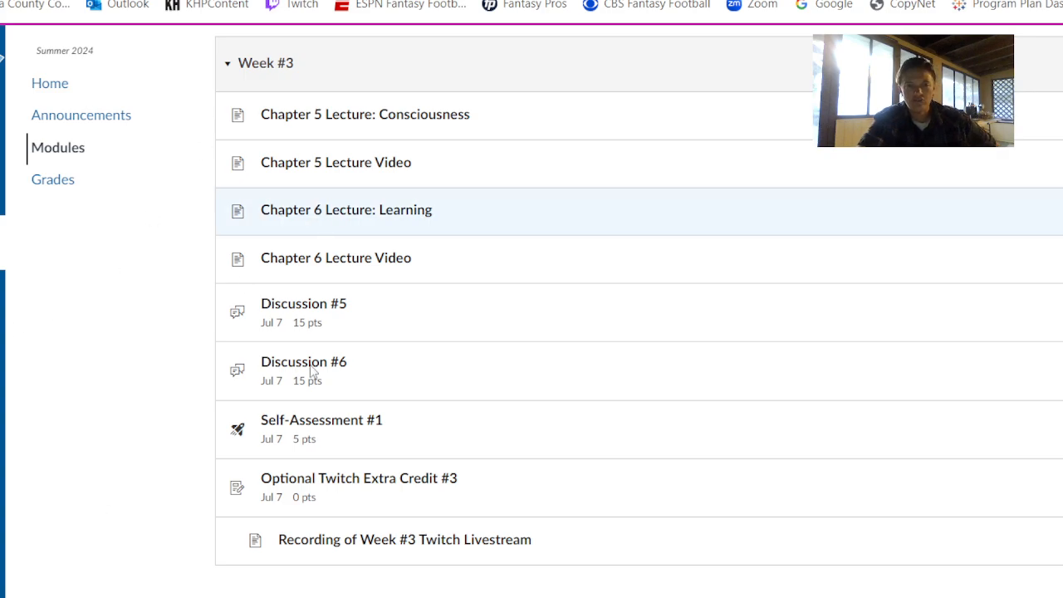
pyautogui.moveTo(362, 241)
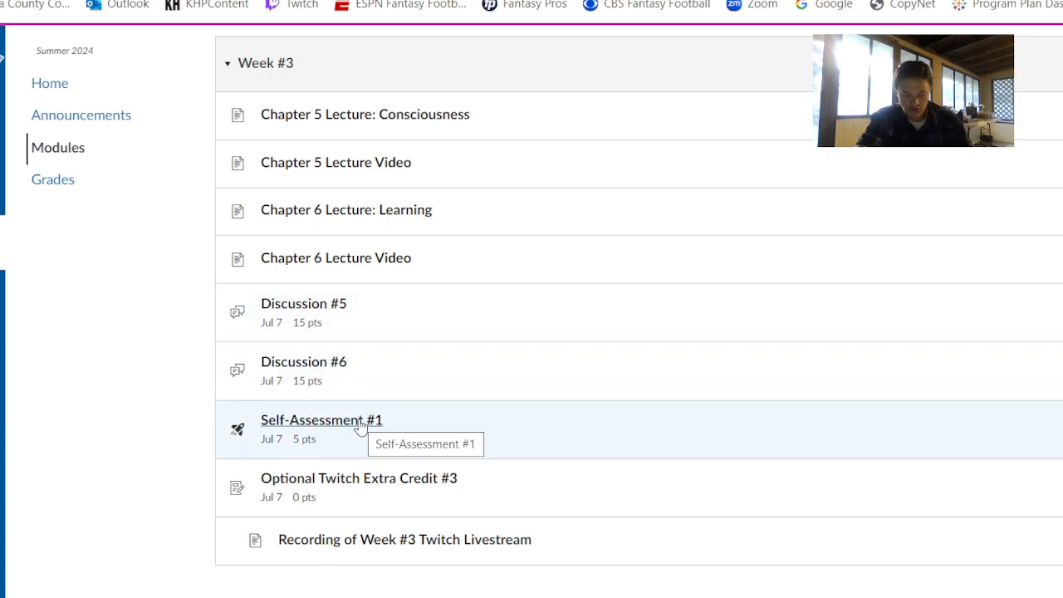
pyautogui.click(321, 418)
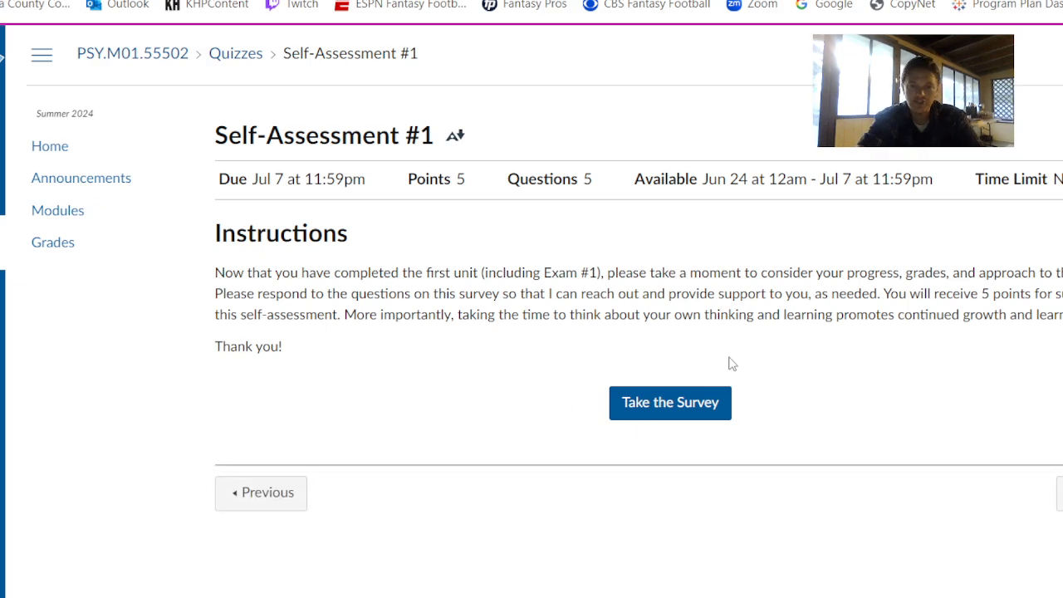
pyautogui.moveTo(863, 291)
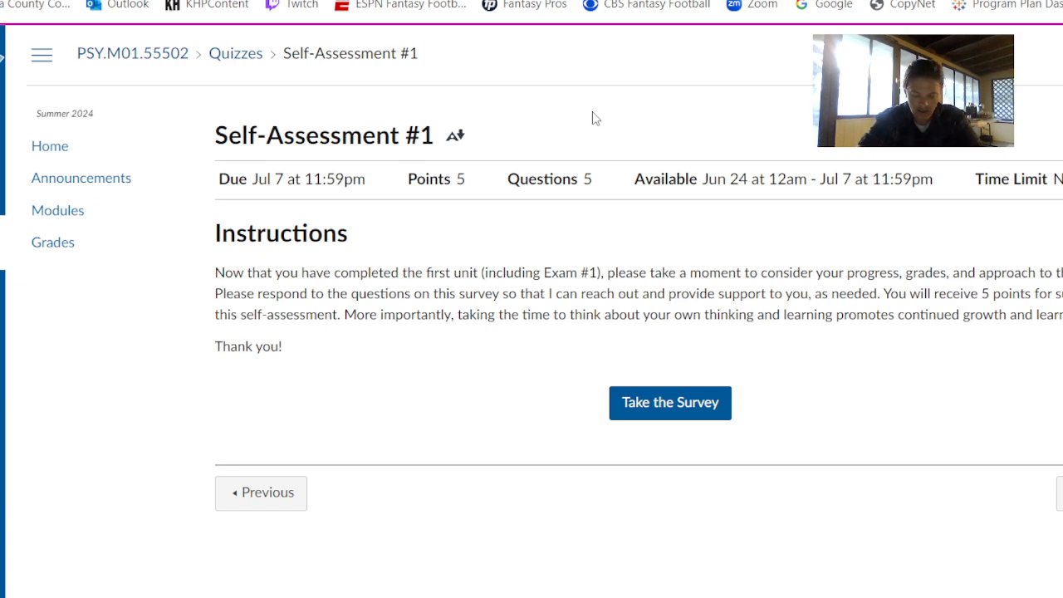
pyautogui.moveTo(651, 372)
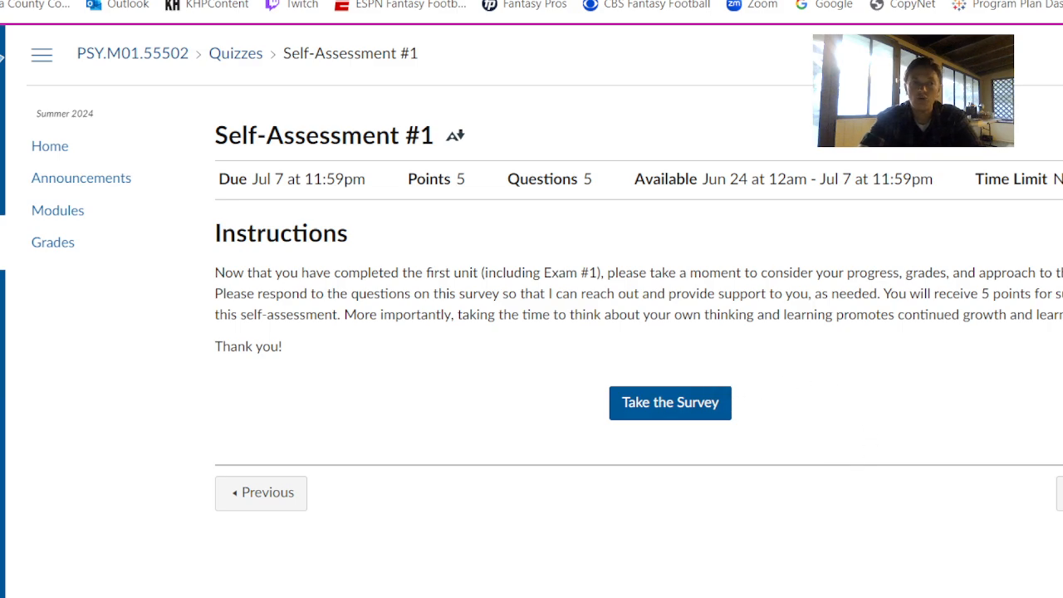
# Step: Show the modules list past Week #3's Twitch recording down to Week #4
pyautogui.click(56, 210)
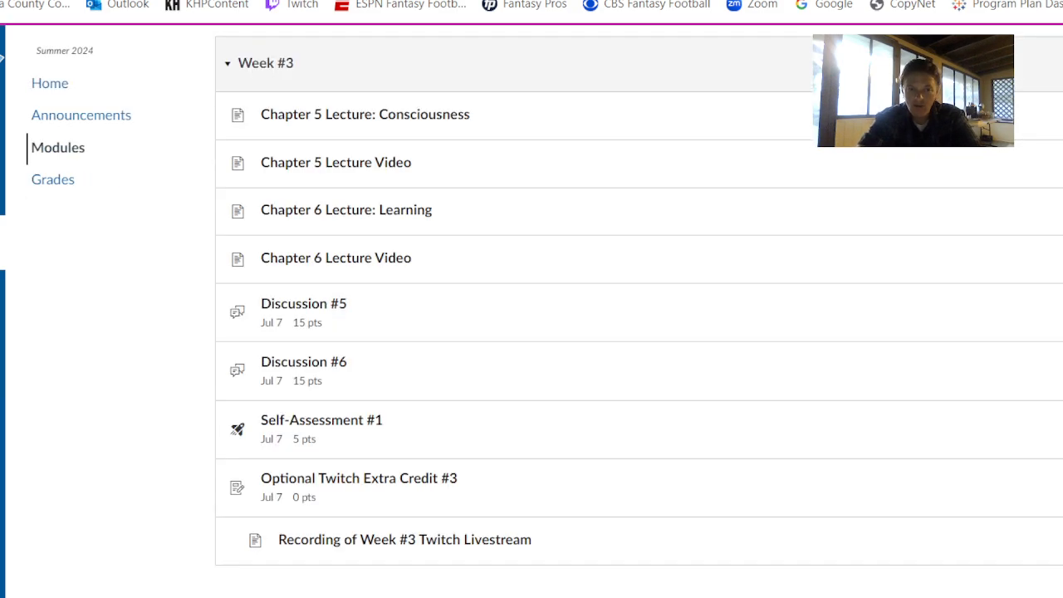
pyautogui.moveTo(575, 434)
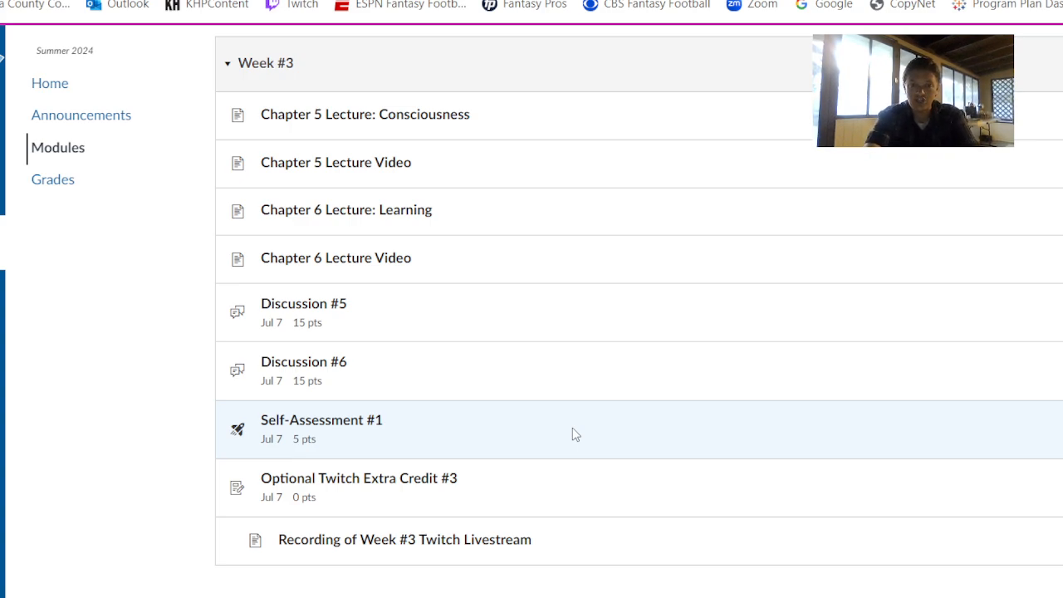
pyautogui.scroll(-3)
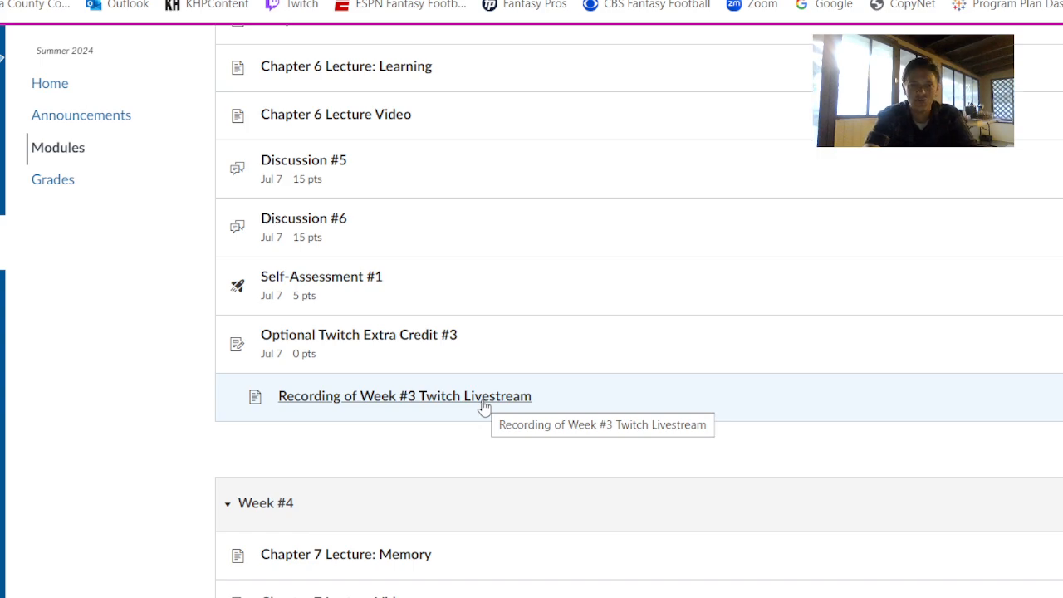
pyautogui.moveTo(349, 341)
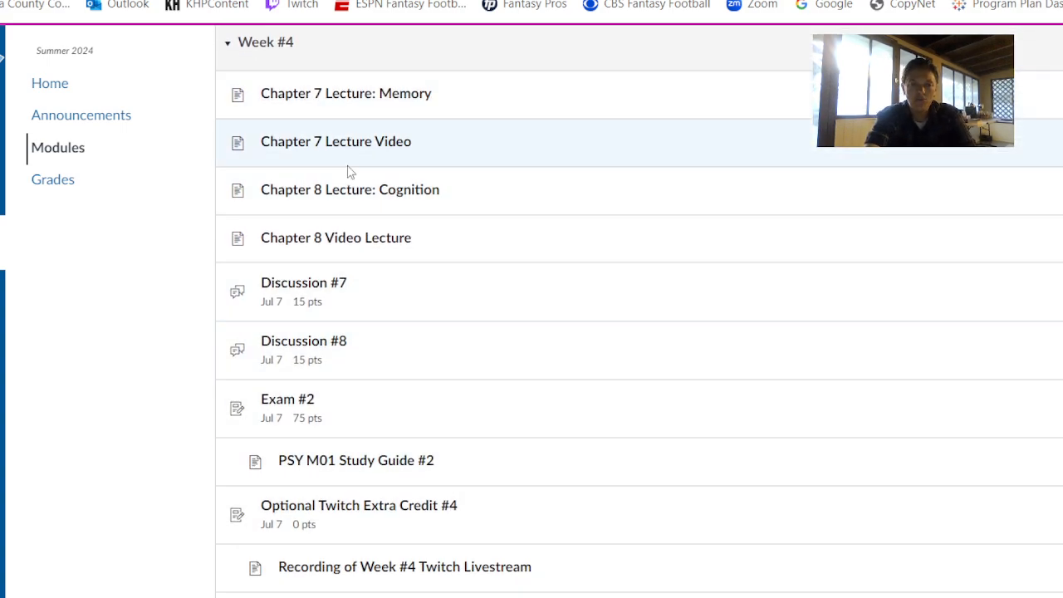
pyautogui.moveTo(314, 342)
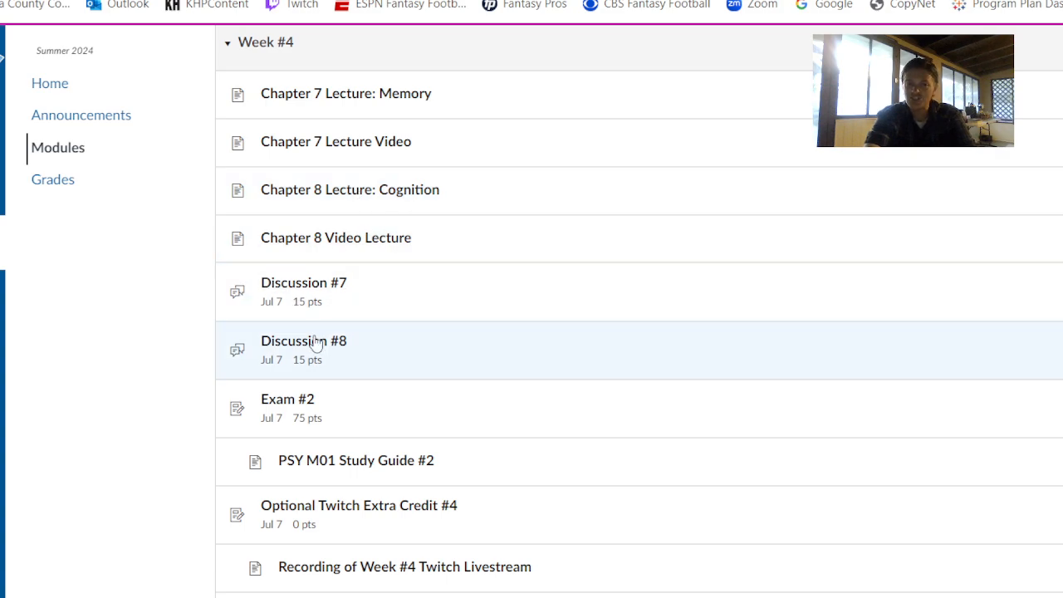
pyautogui.moveTo(469, 482)
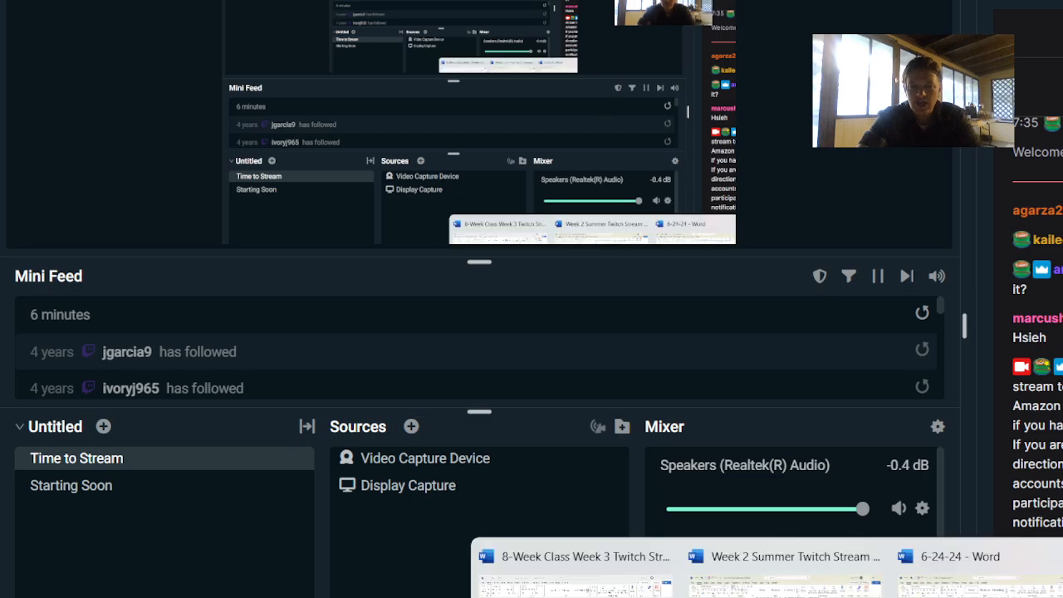
pyautogui.click(582, 557)
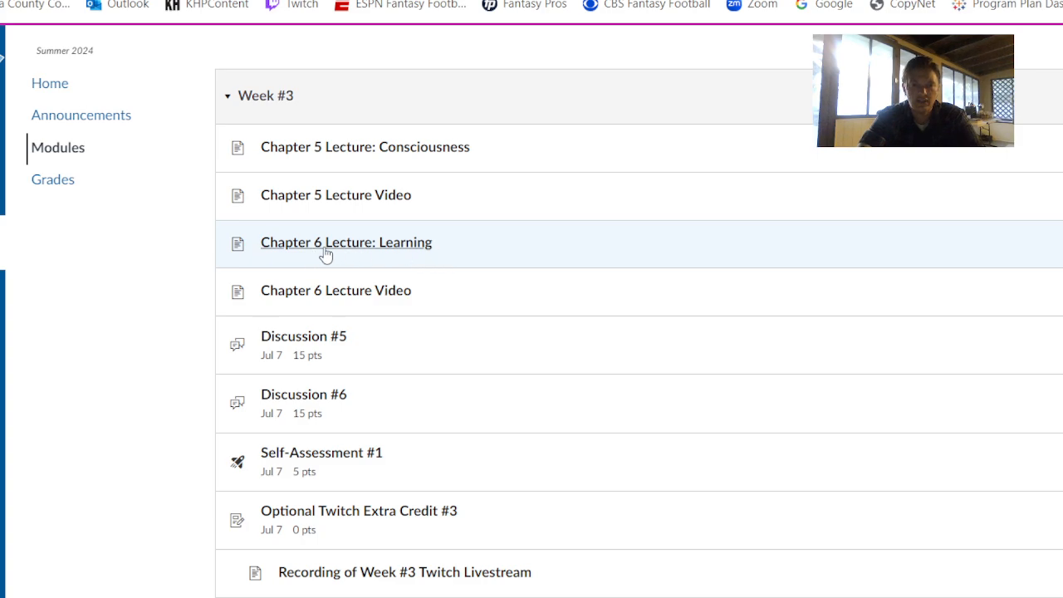
pyautogui.moveTo(347, 251)
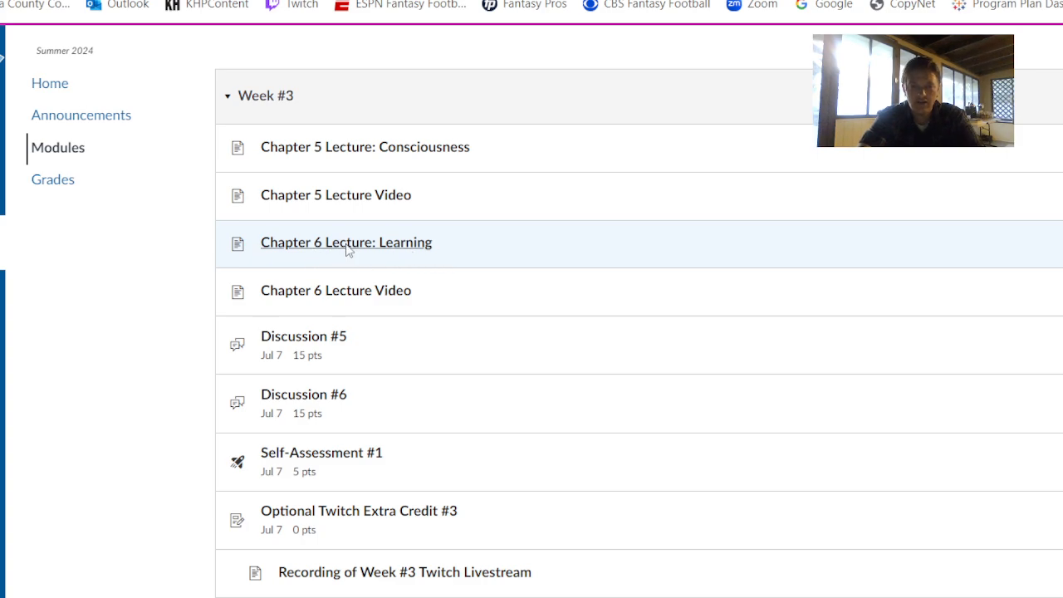
# Step: View the Chapter 6 Lecture: Learning page on its Objectives and Summary section
pyautogui.click(346, 242)
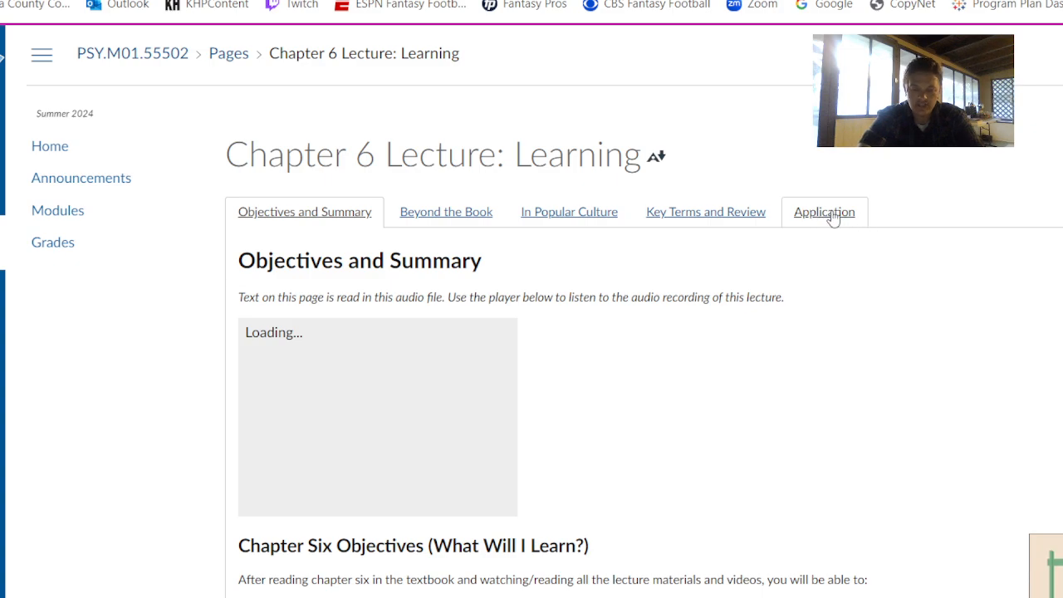
# Step: Show the Chapter 6 Application section with its real-life conditioning examples and video
pyautogui.click(824, 211)
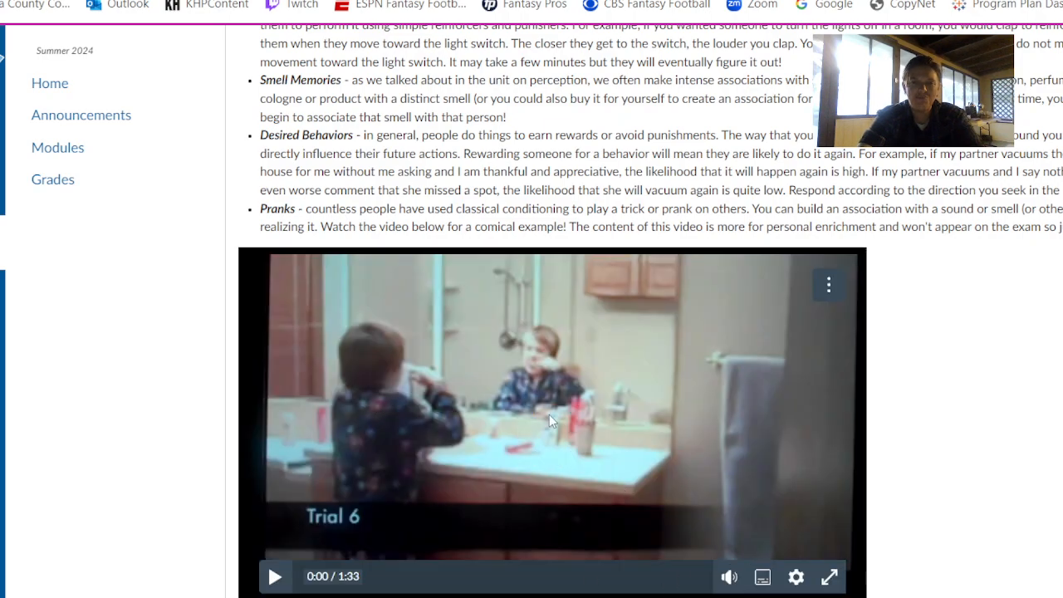
pyautogui.moveTo(568, 431)
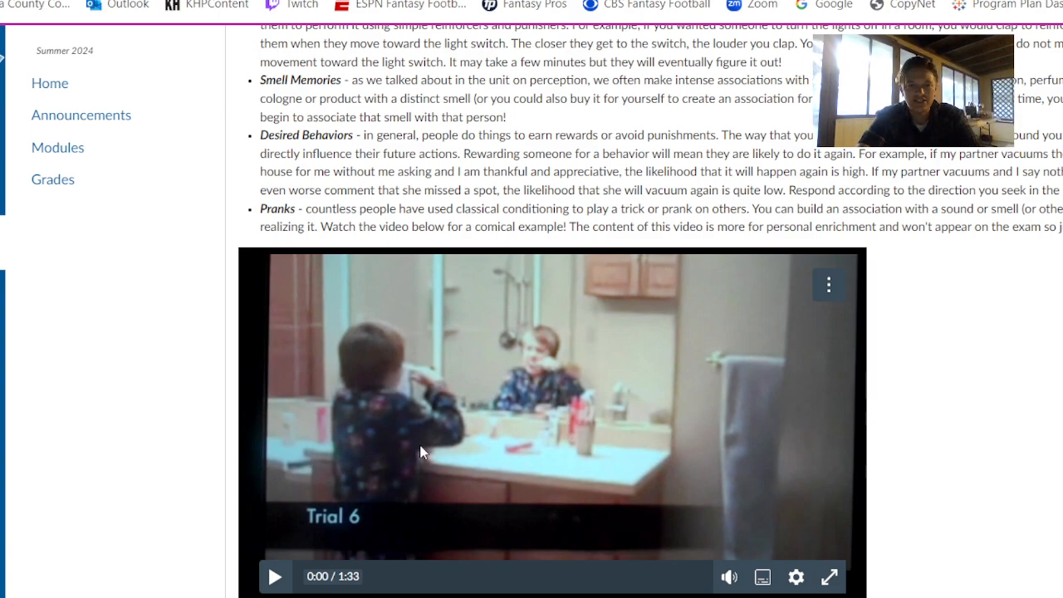
pyautogui.moveTo(797, 467)
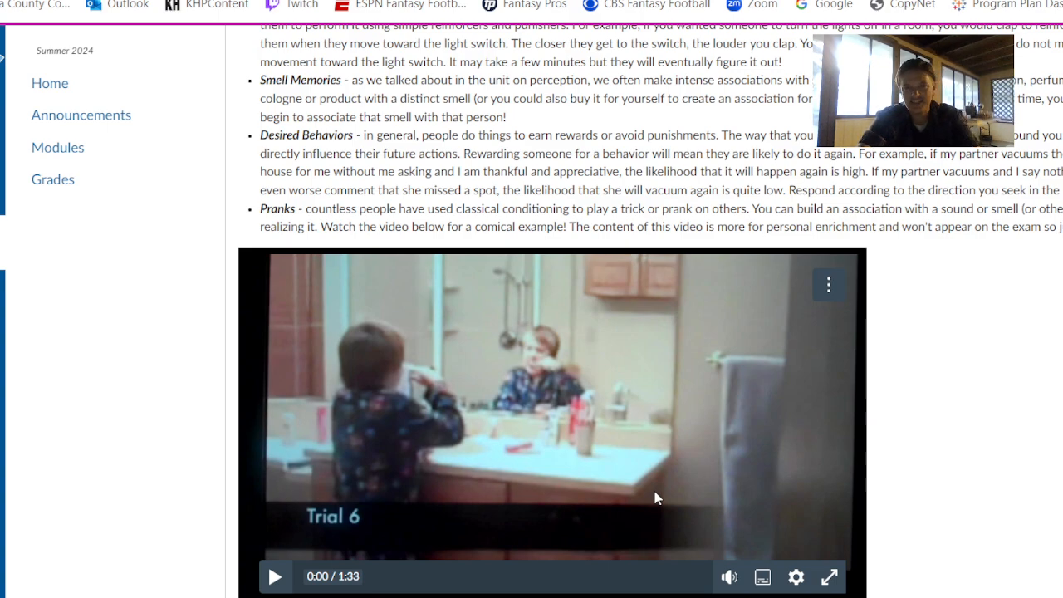
pyautogui.moveTo(324, 480)
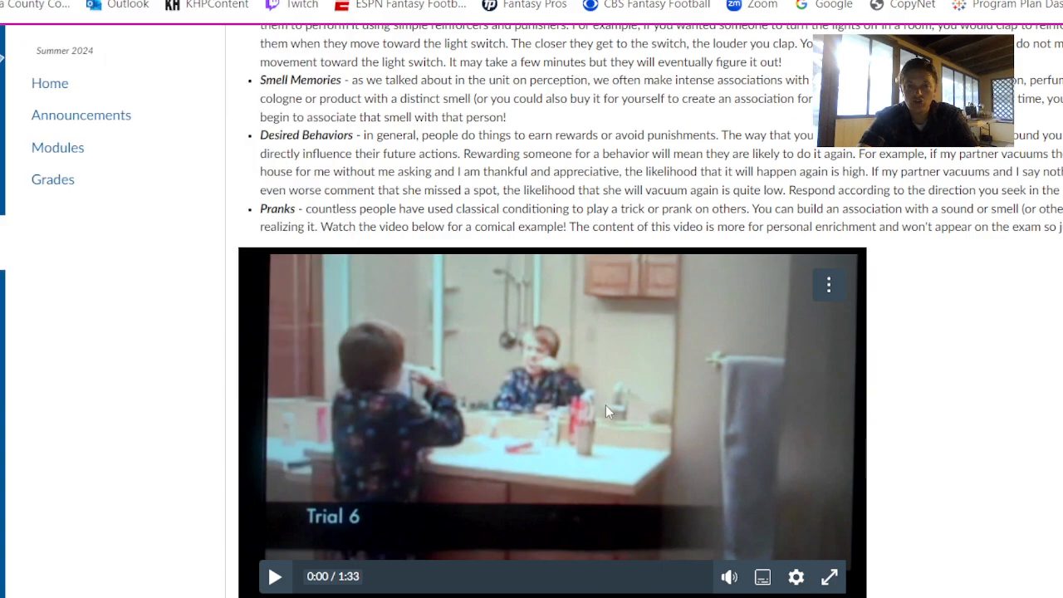
pyautogui.moveTo(185, 372)
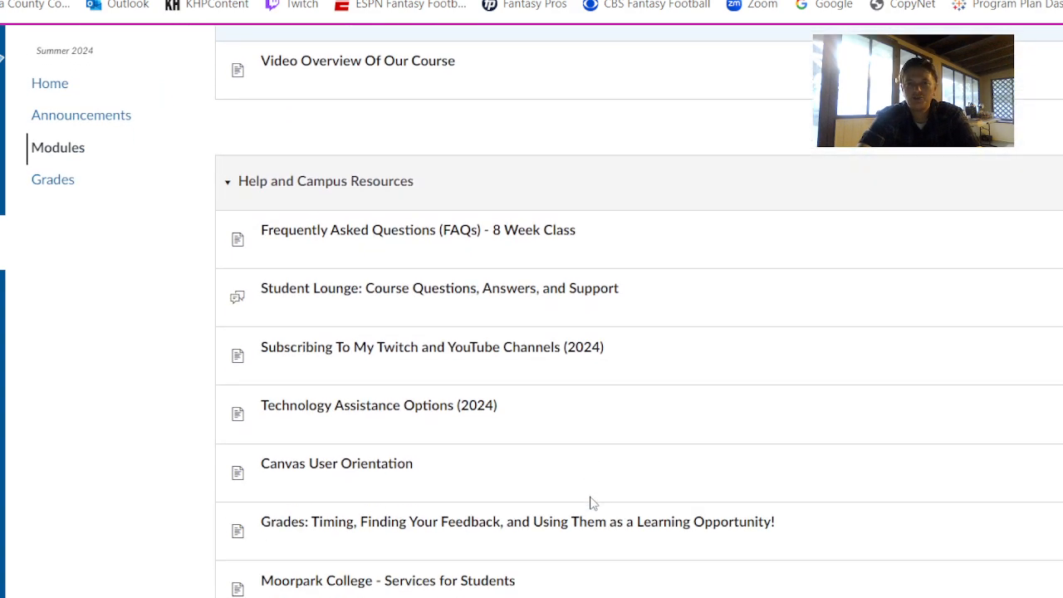
# Step: Submit the text 'Type' as the Optional Twitch Extra Credit #3 response
pyautogui.scroll(3)
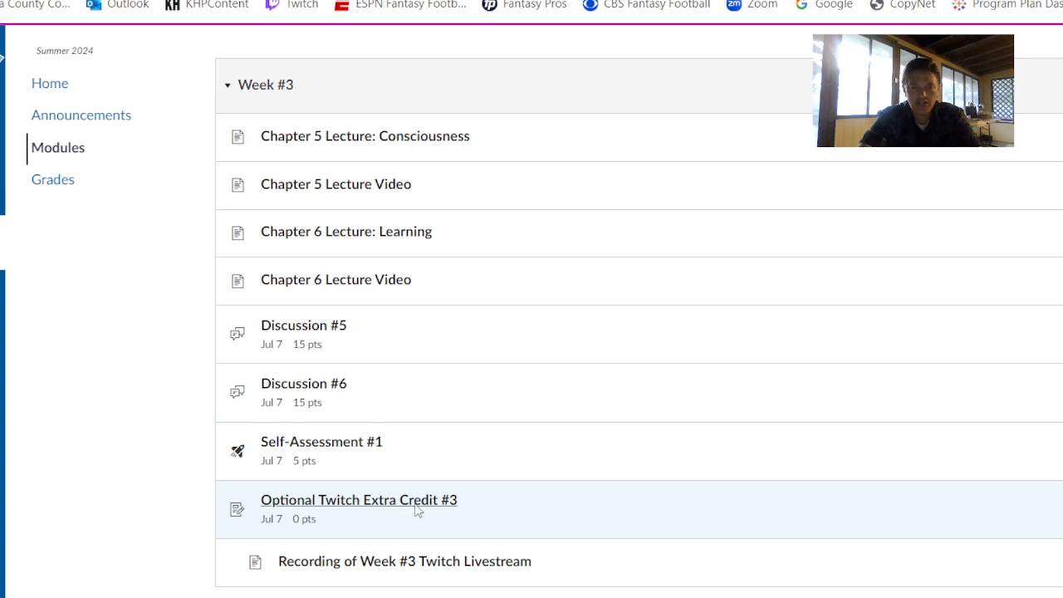
pyautogui.click(359, 499)
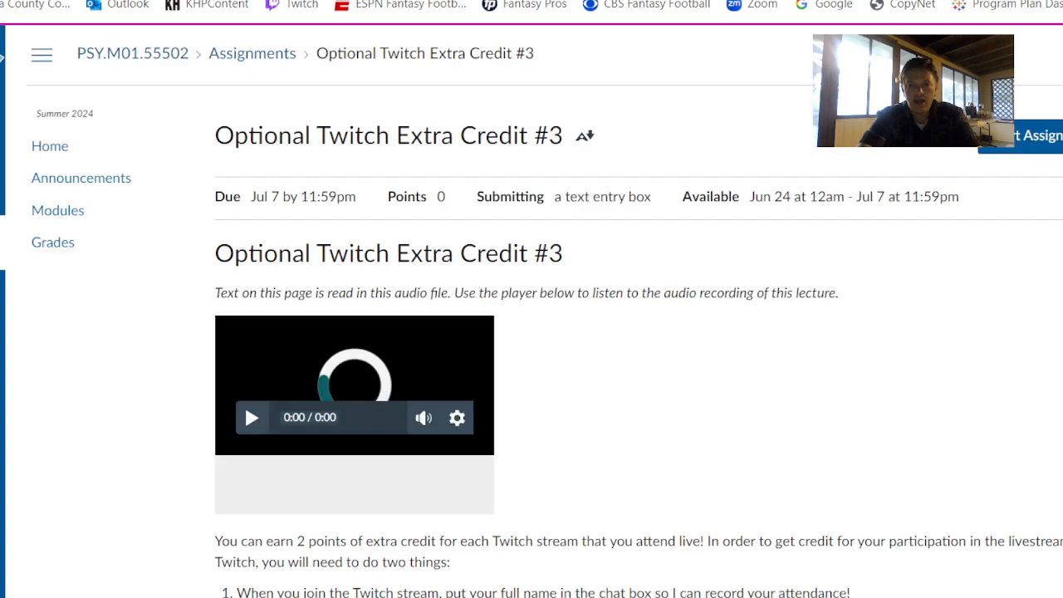
pyautogui.scroll(-3)
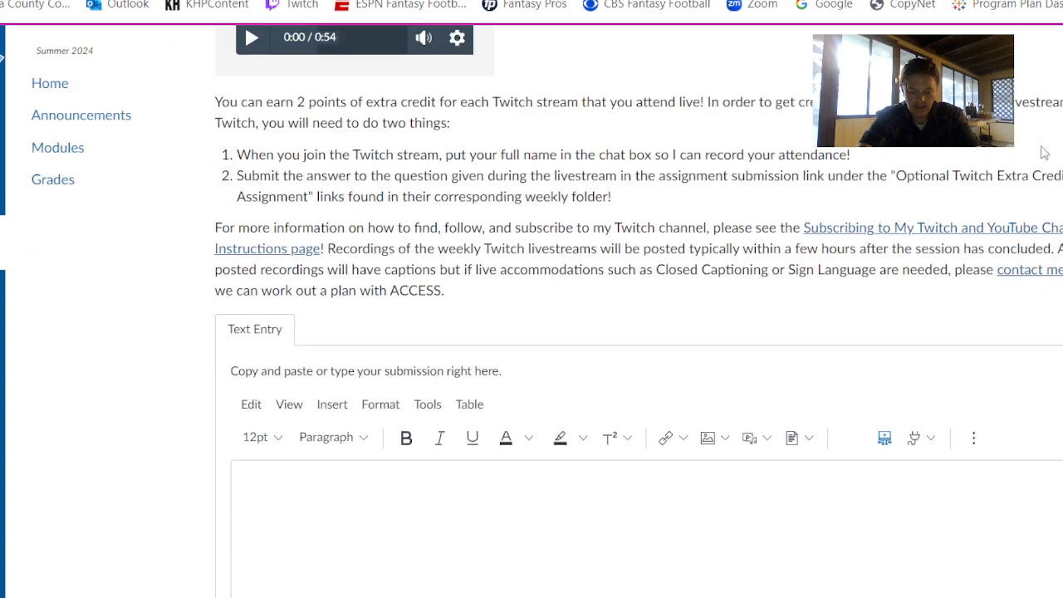
pyautogui.write('Type your response!')
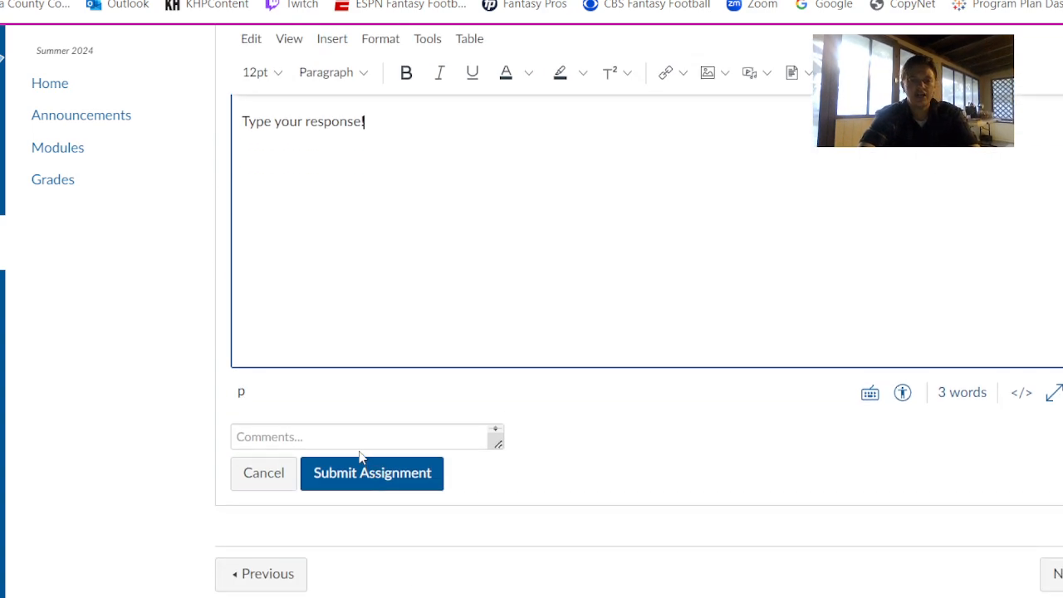
pyautogui.click(372, 472)
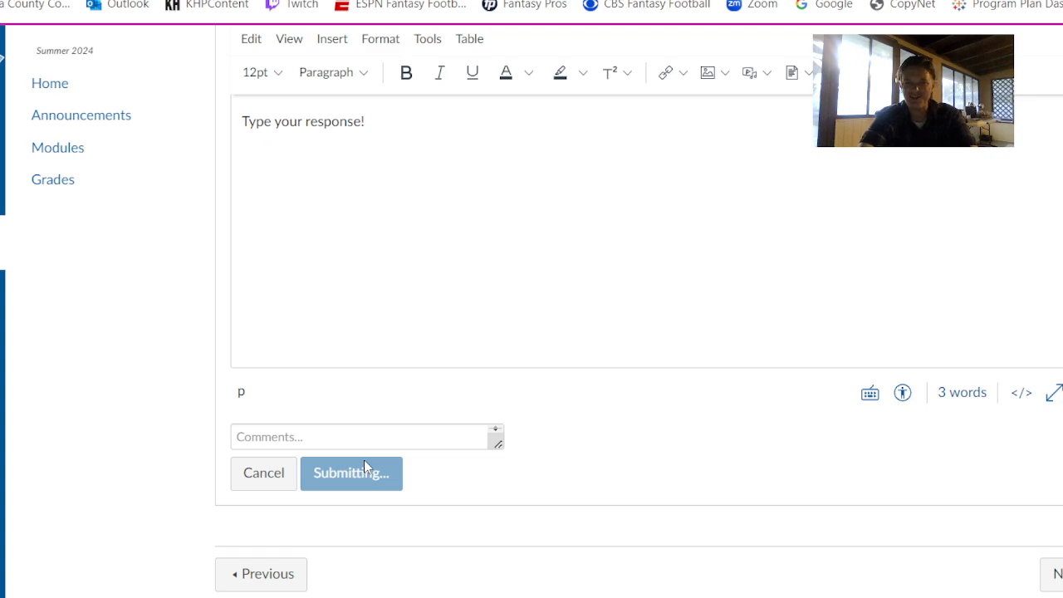
pyautogui.click(351, 472)
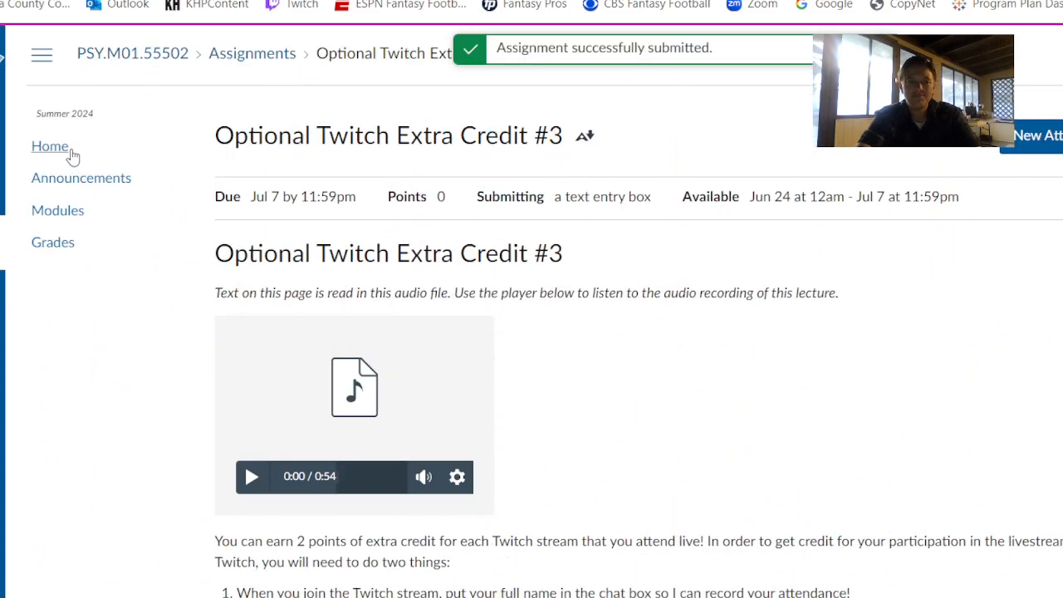
# Step: Show the Help and Campus Resources module items on the course modules list
pyautogui.click(57, 209)
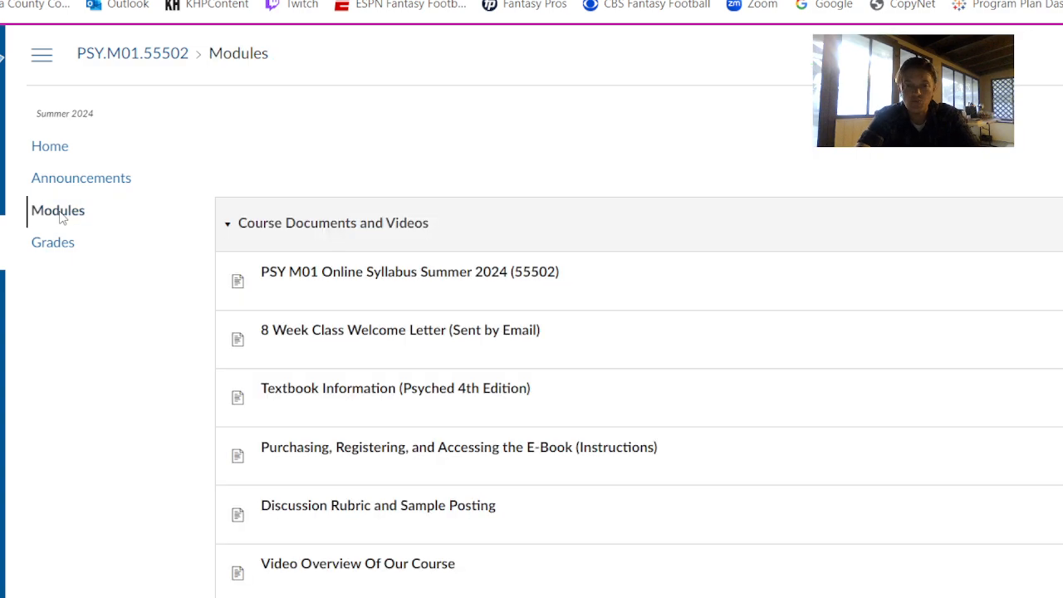
pyautogui.scroll(-3)
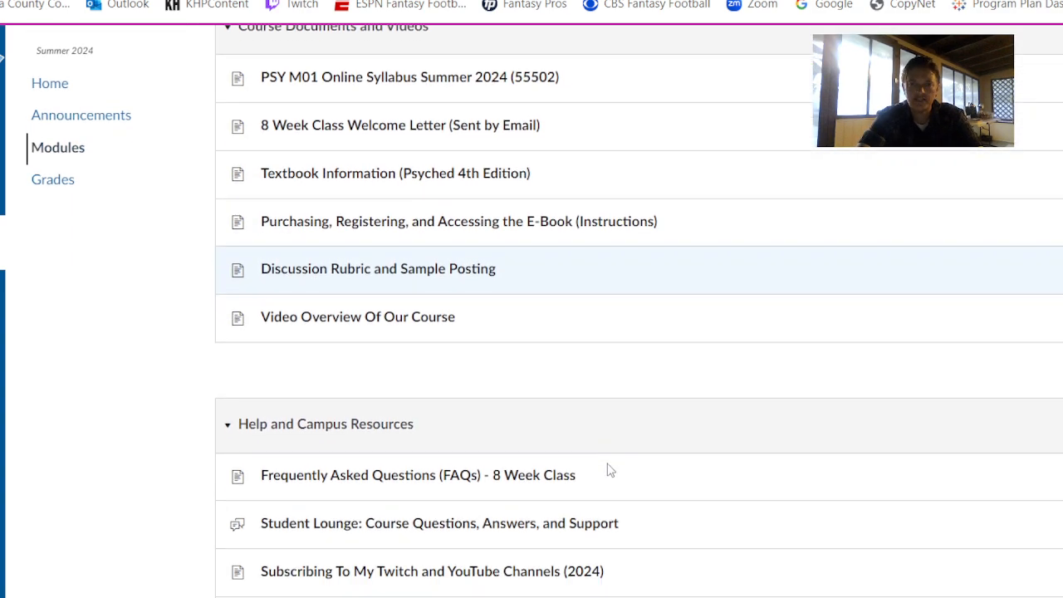
pyautogui.scroll(-3)
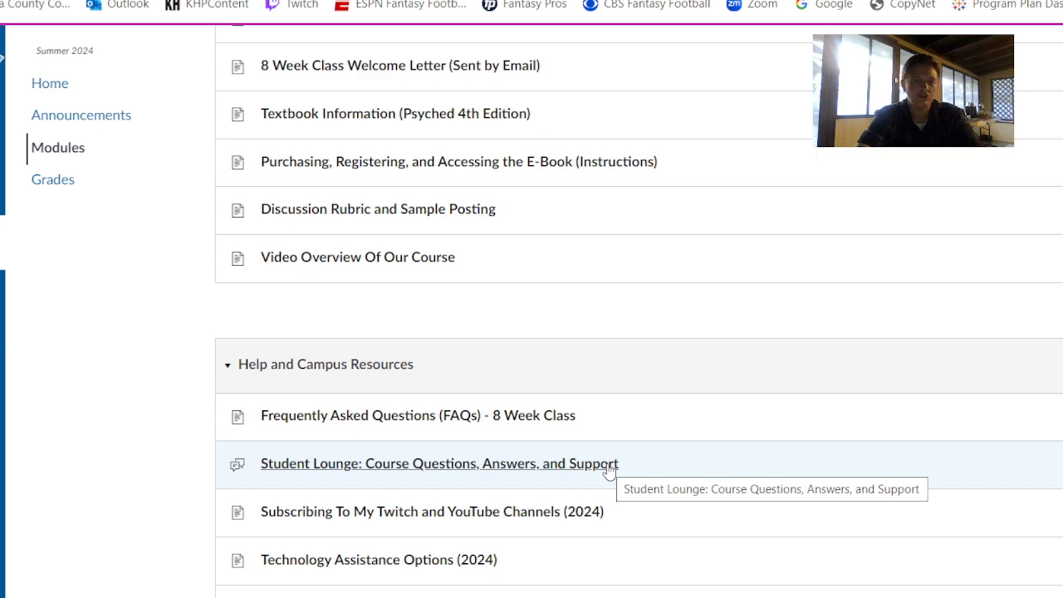
pyautogui.scroll(-3)
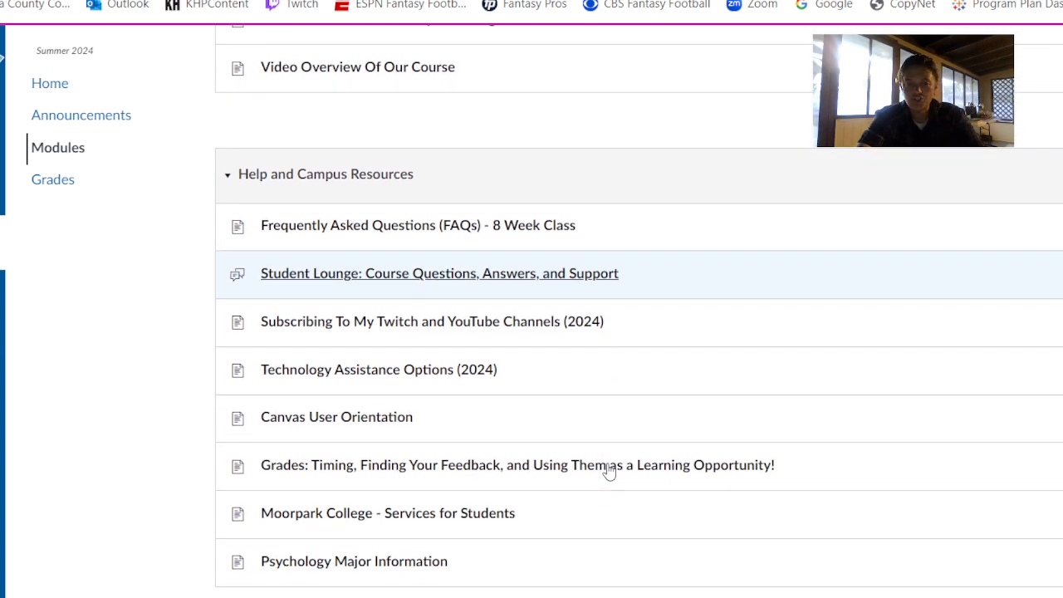
pyautogui.moveTo(610, 465)
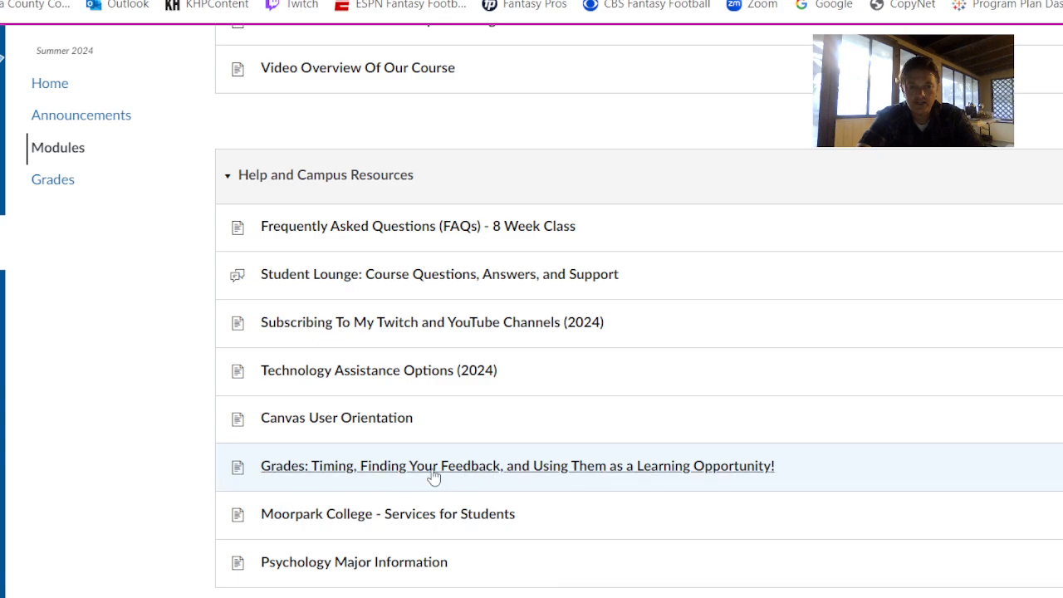
pyautogui.moveTo(432, 466)
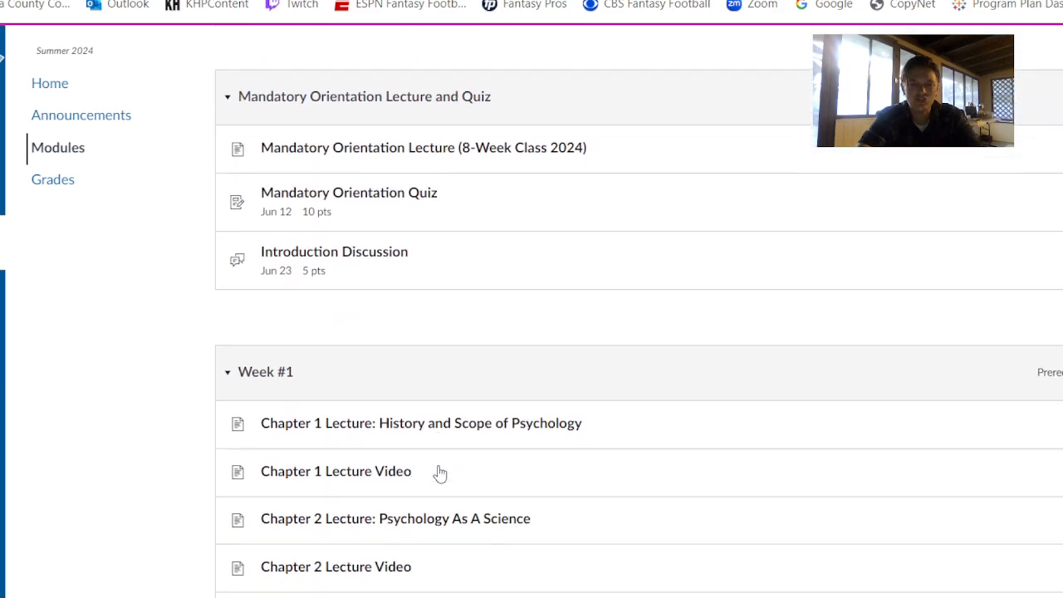
pyautogui.scroll(-3)
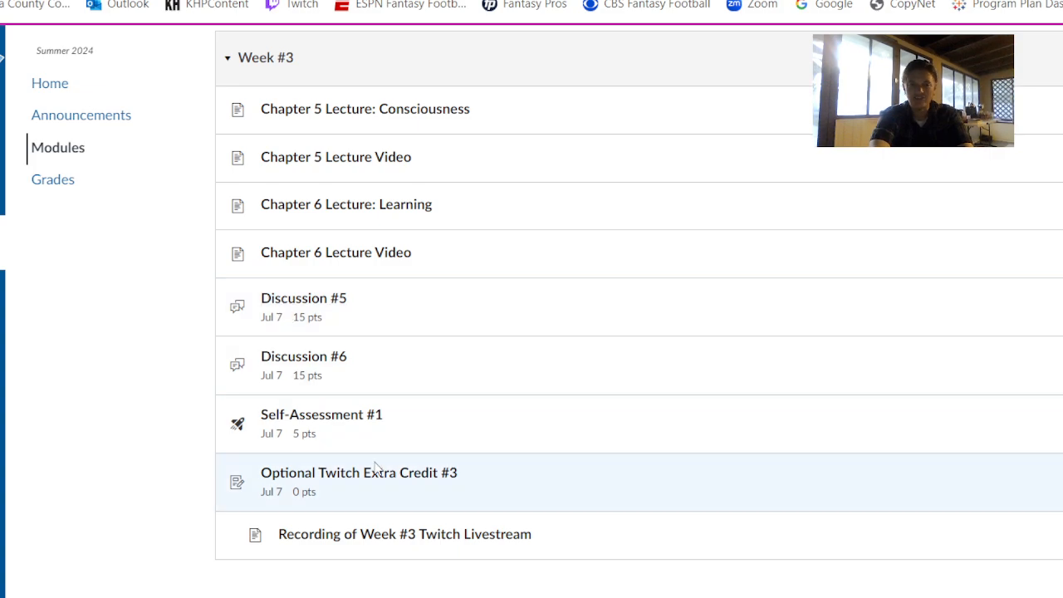
pyautogui.moveTo(419, 440)
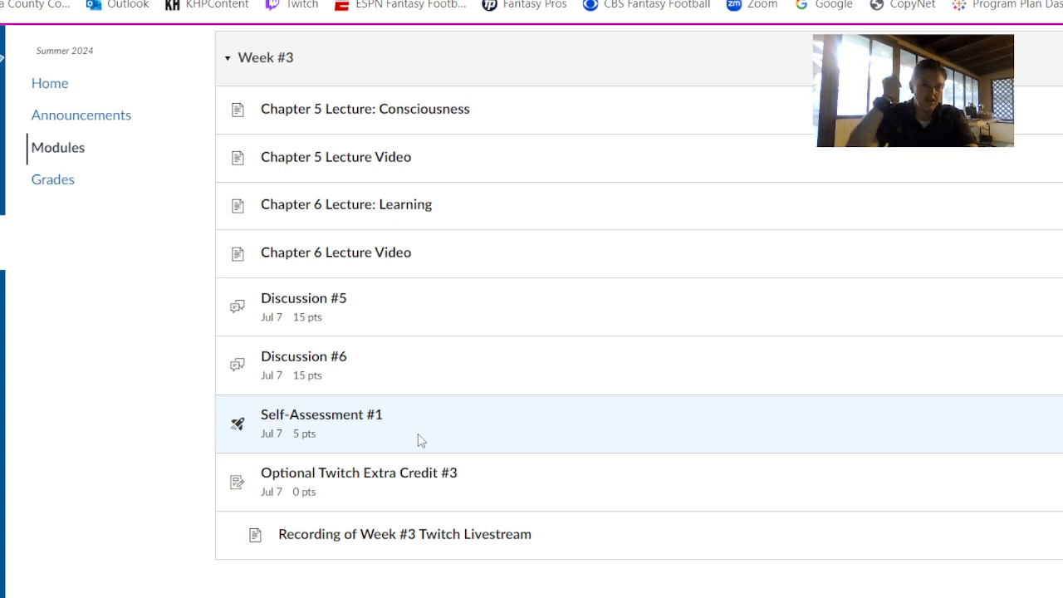
pyautogui.moveTo(645, 495)
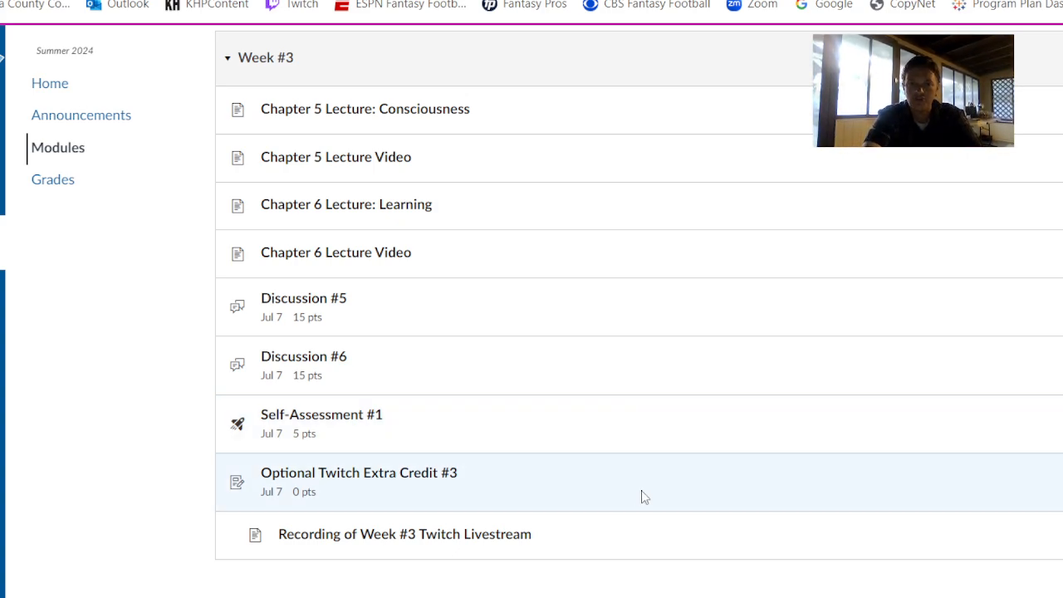
pyautogui.scroll(-3)
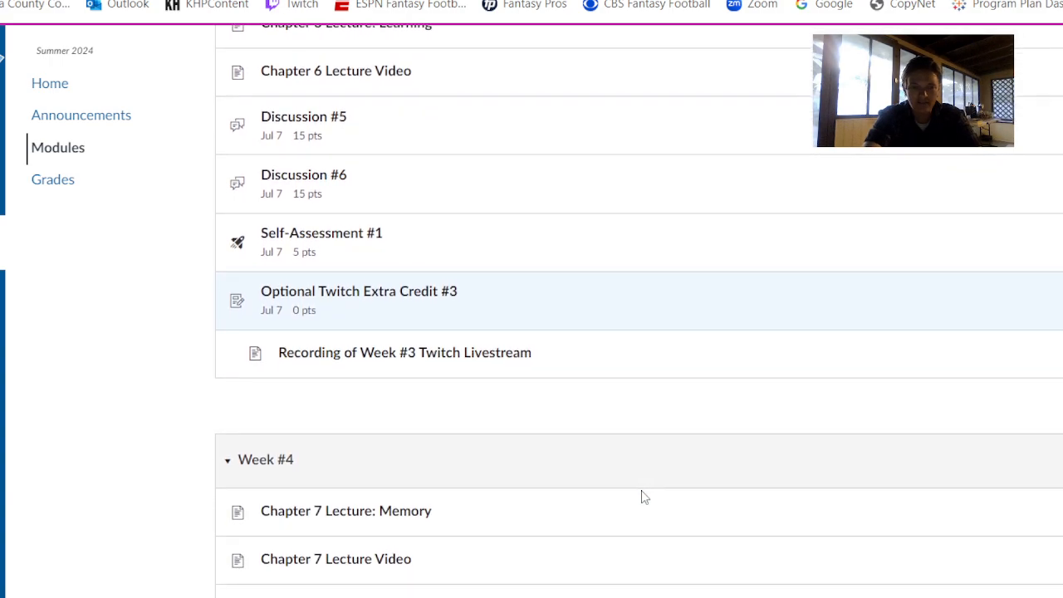
pyautogui.scroll(-3)
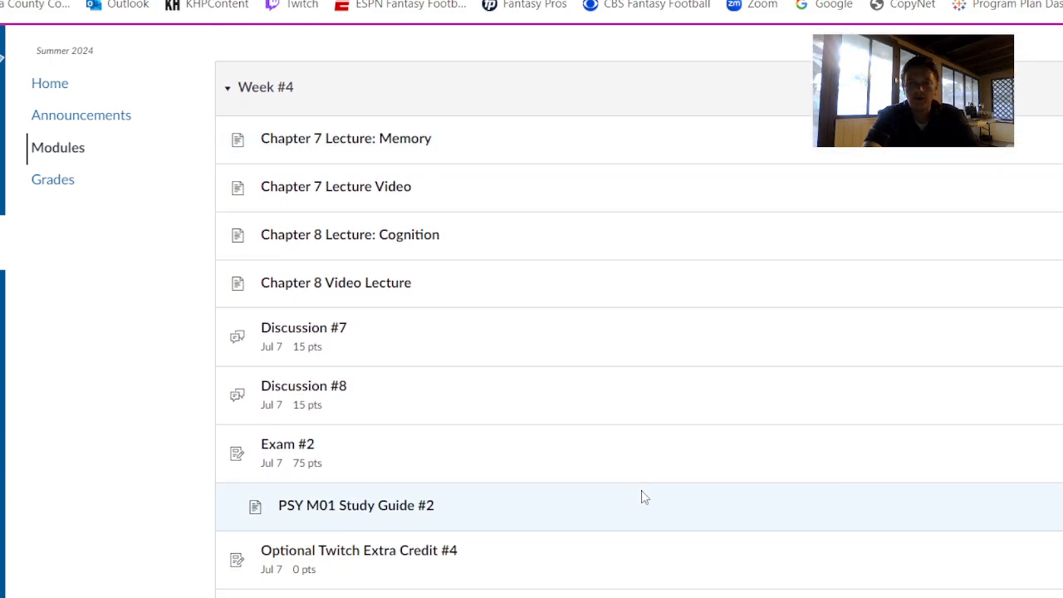
pyautogui.moveTo(415, 272)
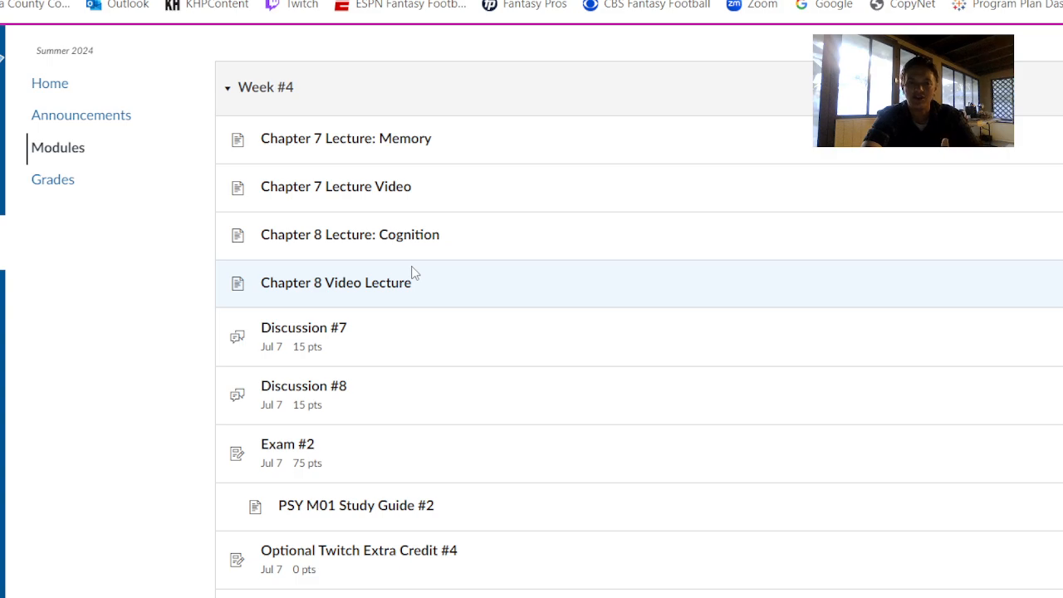
pyautogui.moveTo(731, 379)
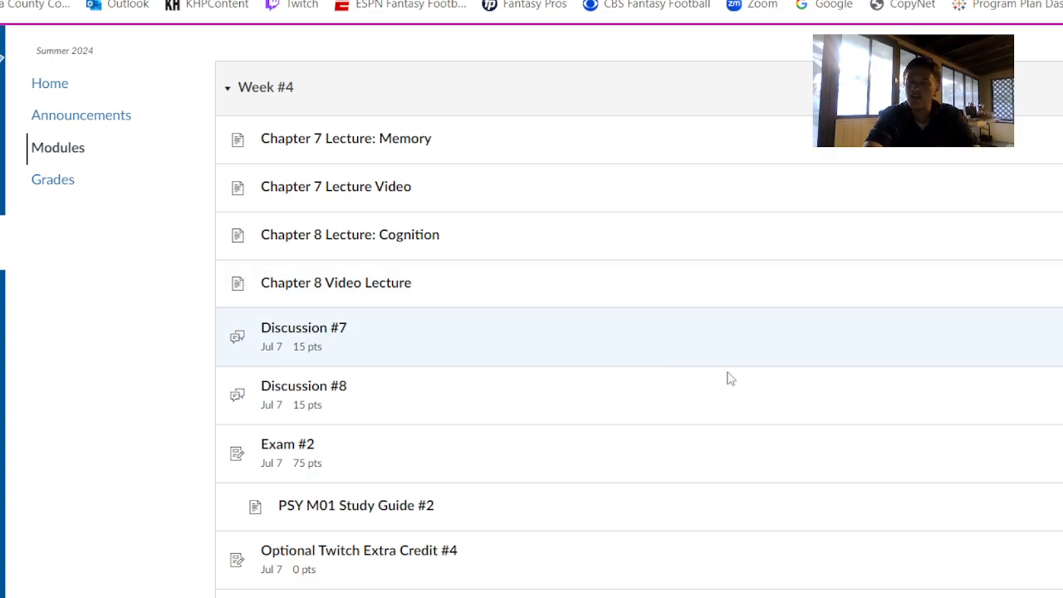